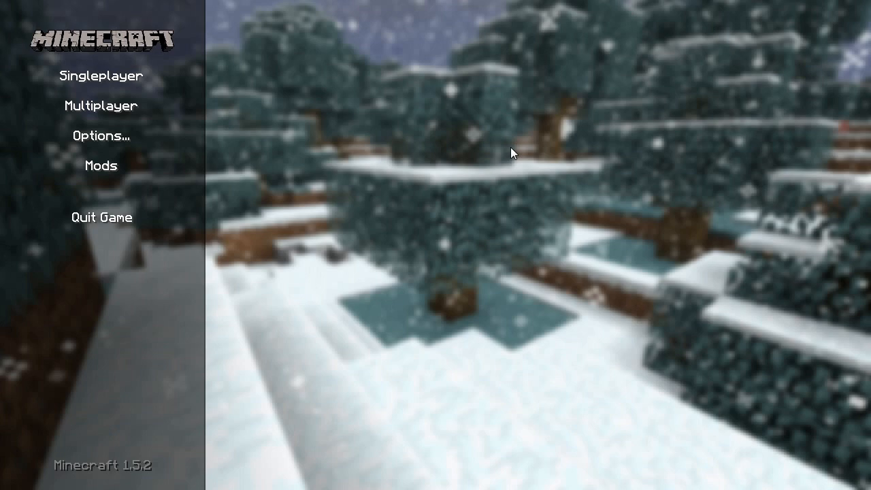
Browse the Minecraft main menu's world list and options screens and return to the title menu
click(102, 74)
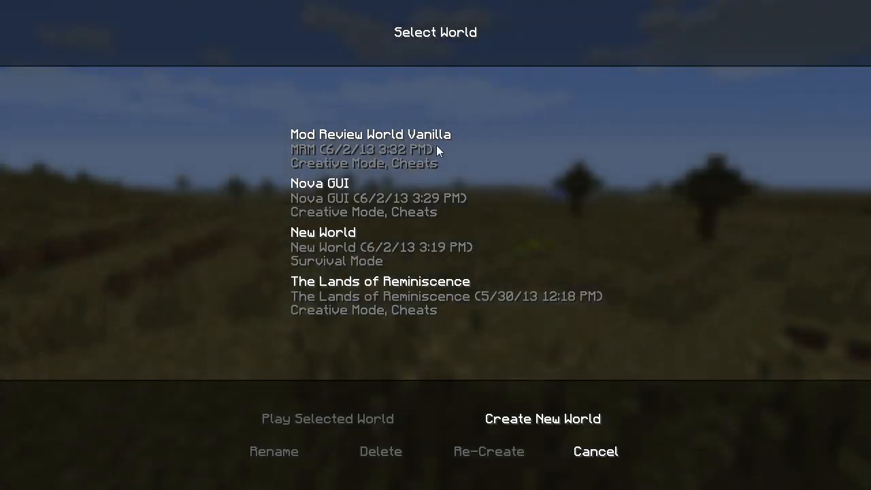
mouse_move(424, 151)
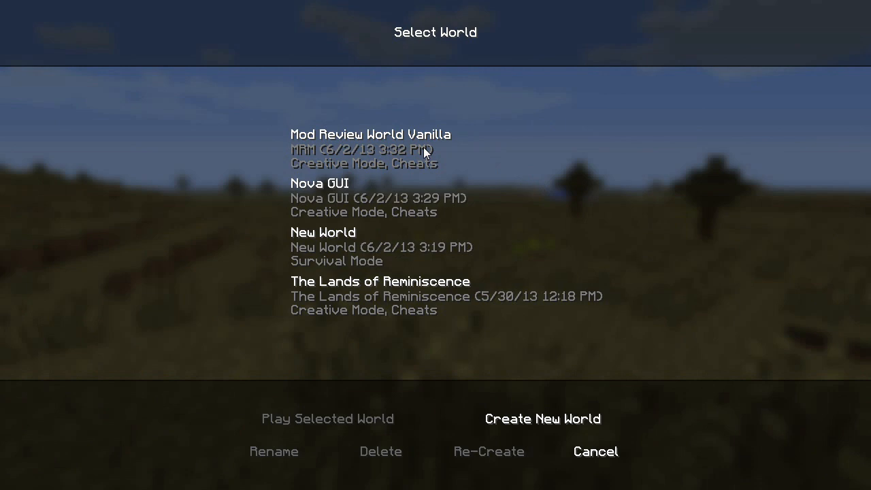
click(595, 452)
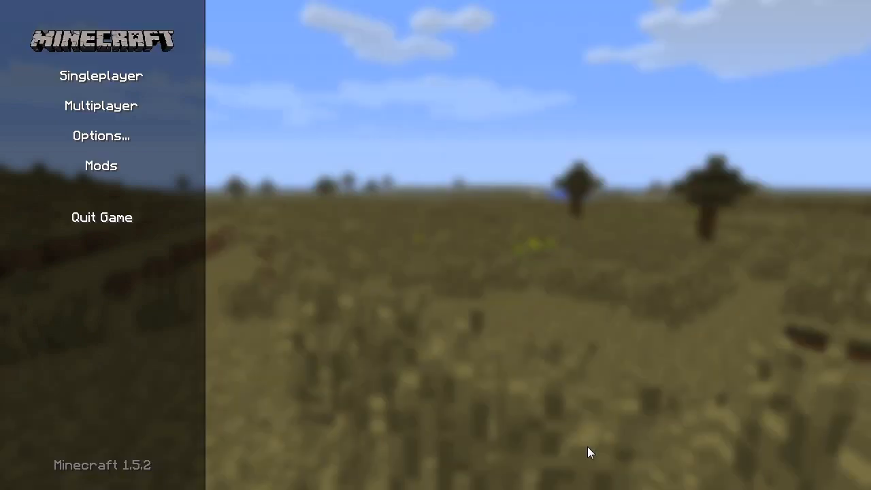
mouse_move(226, 24)
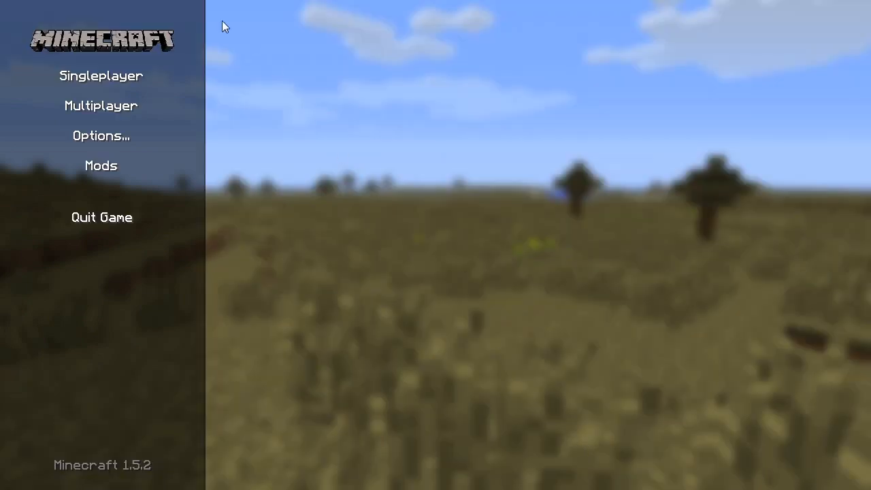
click(104, 73)
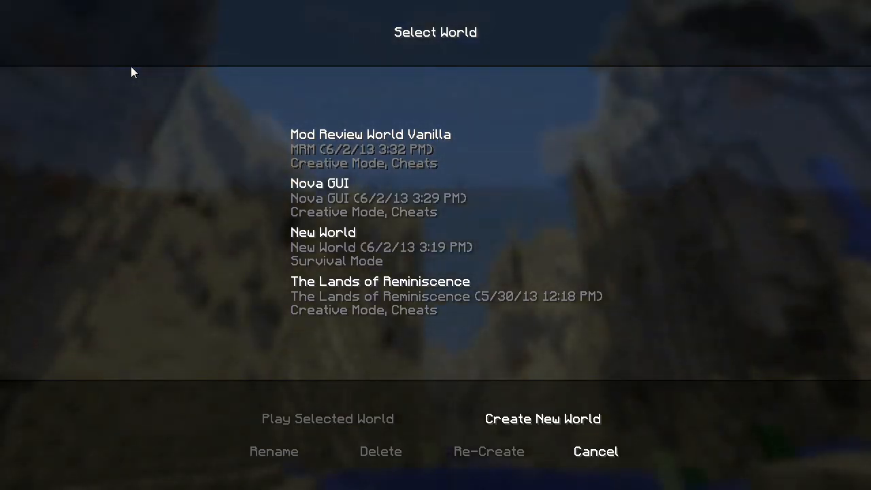
click(595, 452)
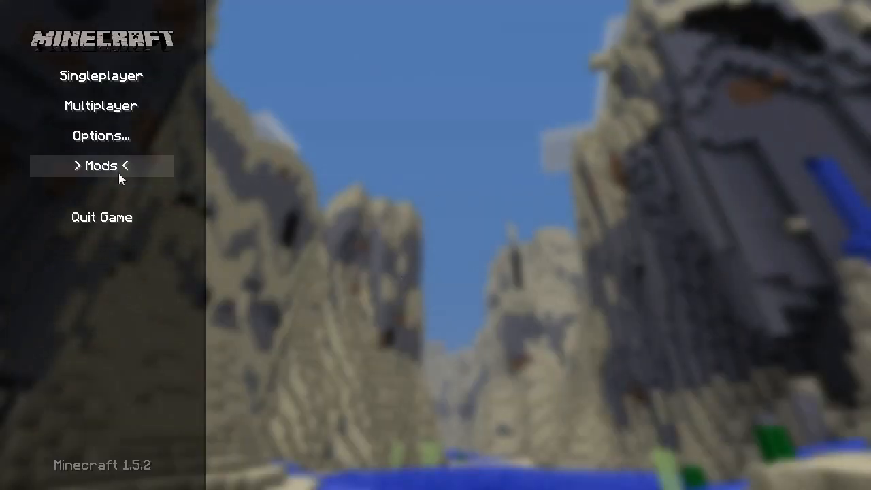
mouse_move(341, 458)
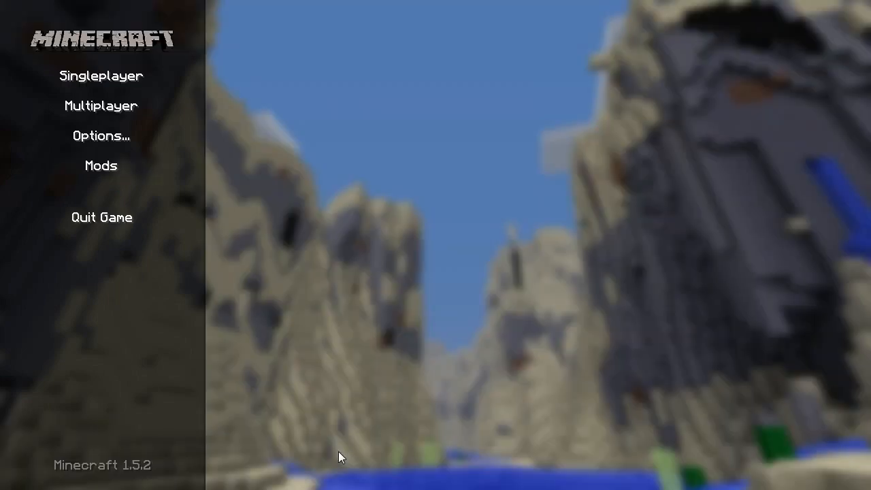
click(101, 136)
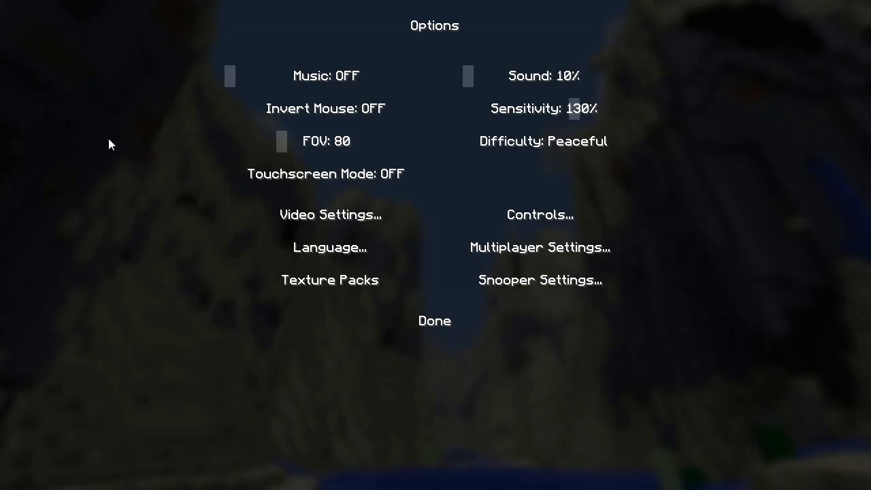
click(435, 321)
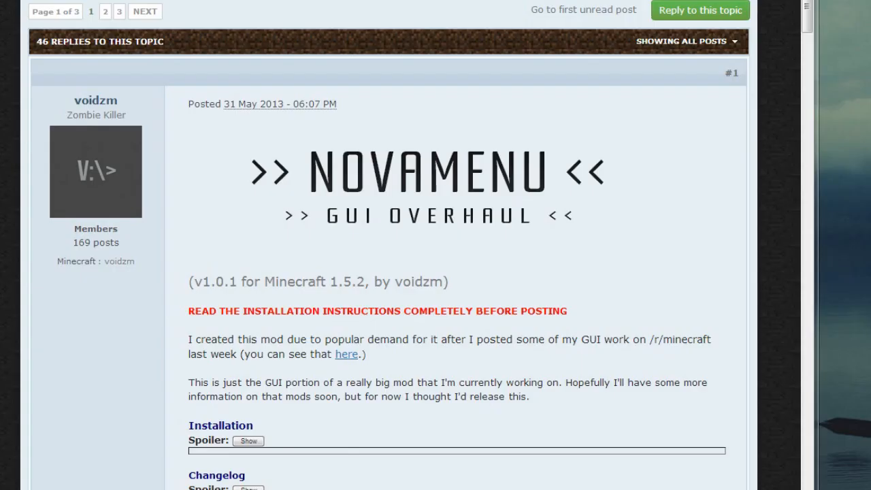
mouse_move(283, 169)
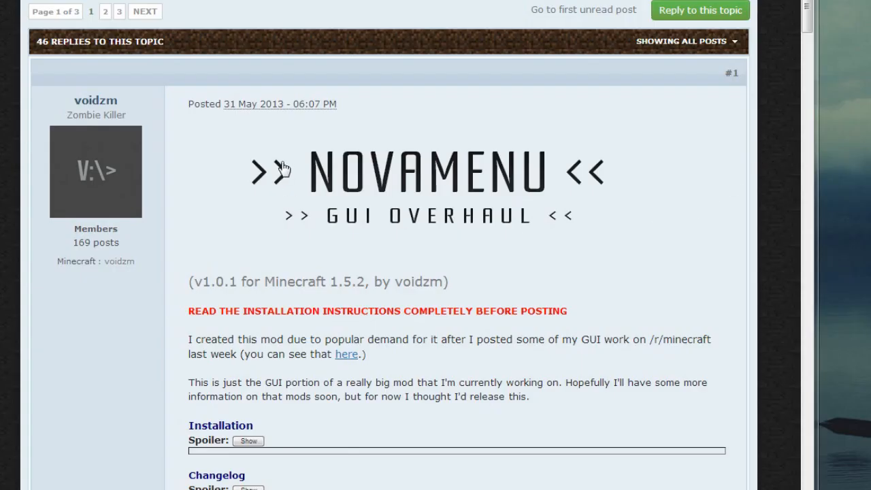
mouse_move(324, 166)
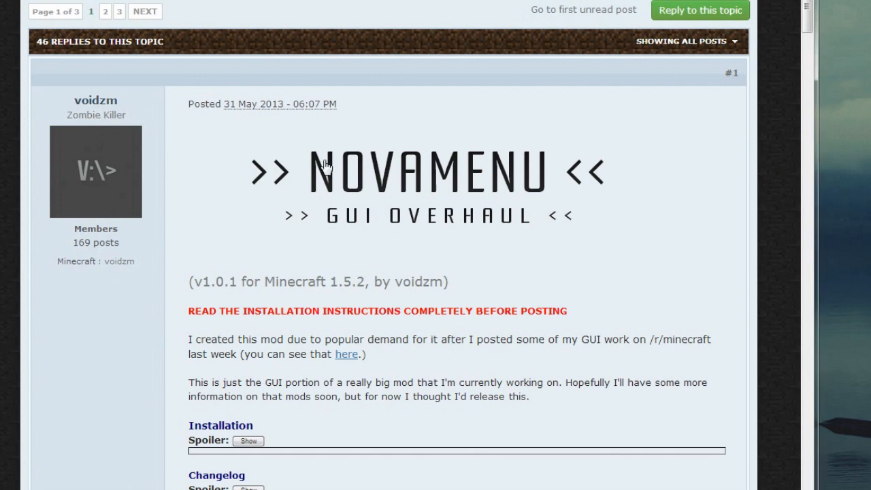
Expand the Novamenu thread's Installation spoiler and follow its 'here' download link
scroll(down, 3)
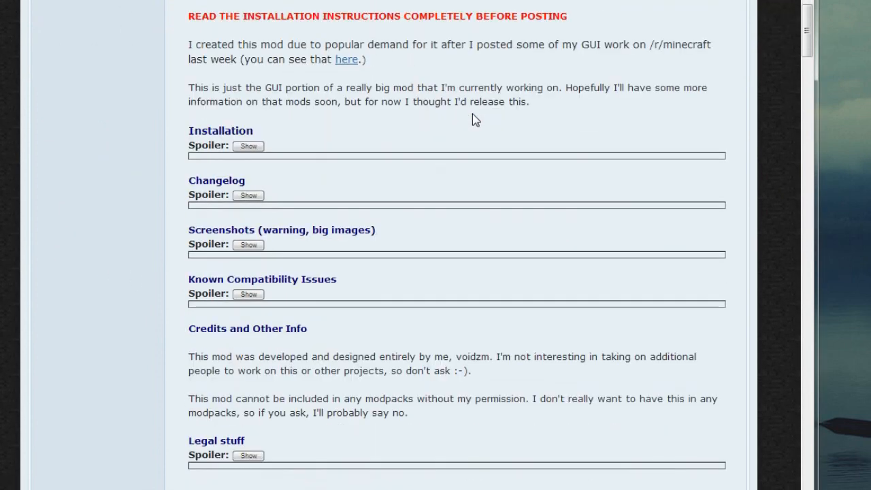
double_click(221, 130)
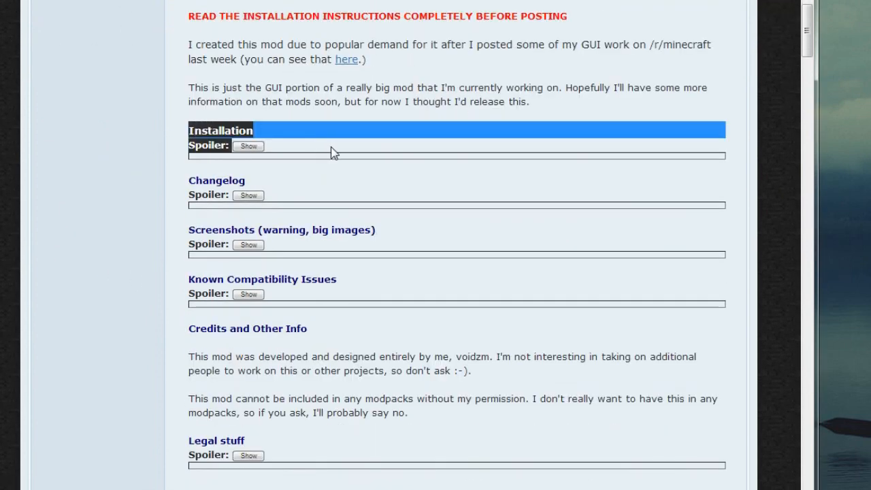
click(248, 145)
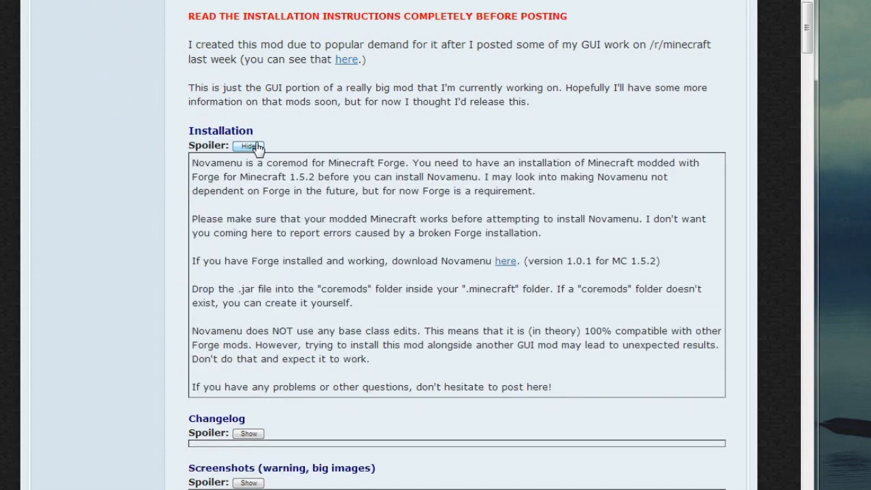
mouse_move(505, 269)
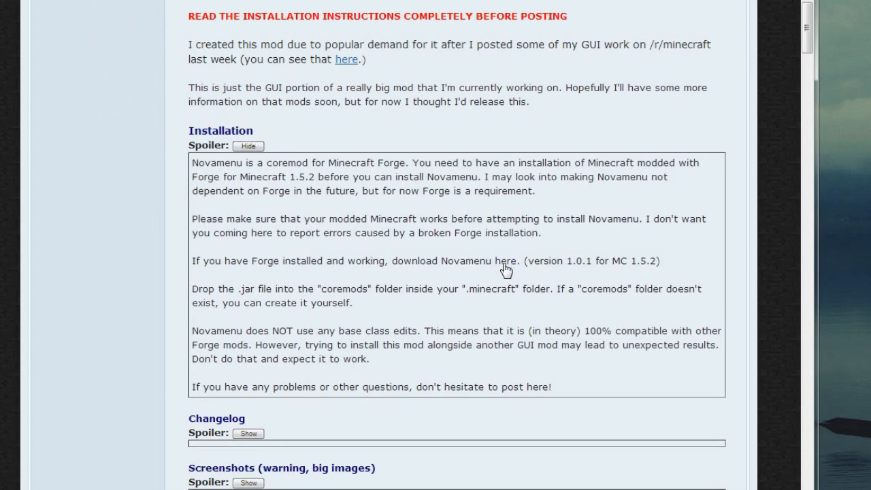
click(493, 262)
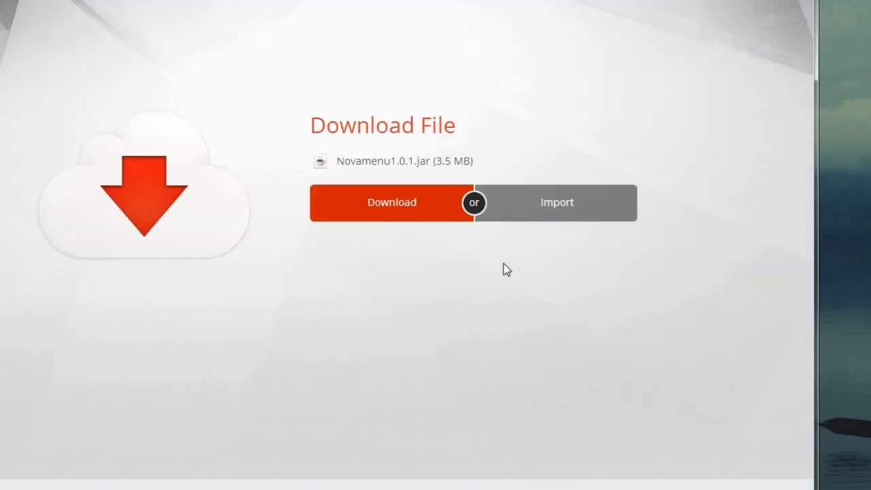
Download Novamenu1.0.1.jar from MEGA, keep it despite the warning, and minimize the browser
click(392, 201)
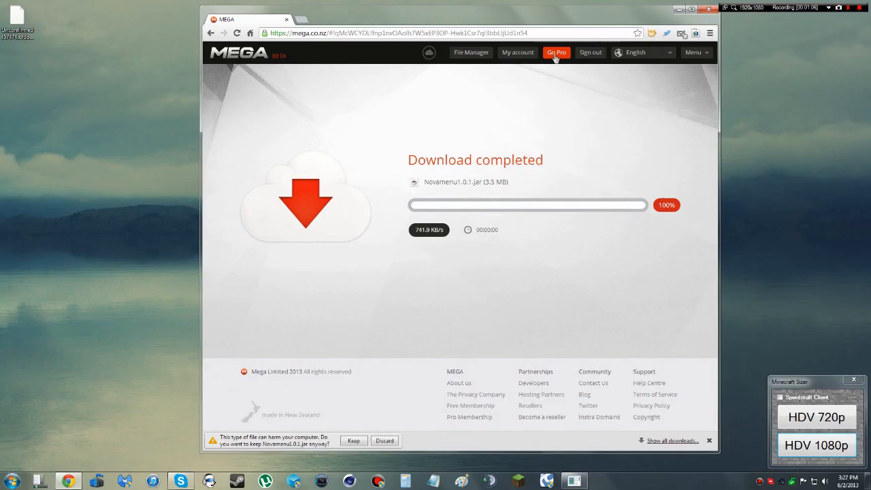
click(354, 442)
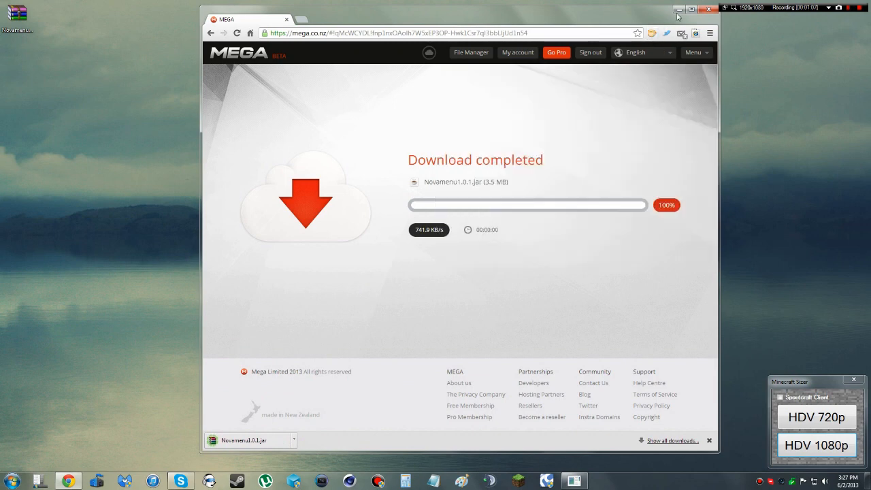
click(710, 10)
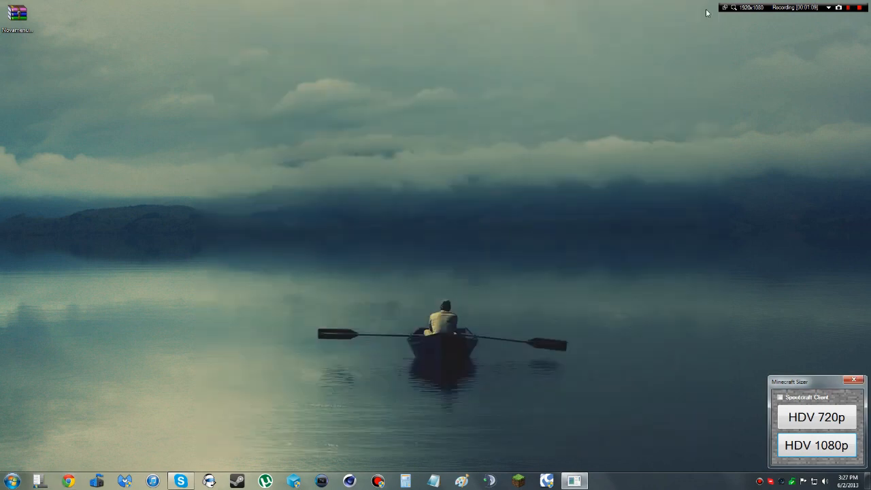
Navigate via Computer and the MC Folder favorite into .minecraft's coremods folder holding Novamenu1.0.1.jar
click(11, 480)
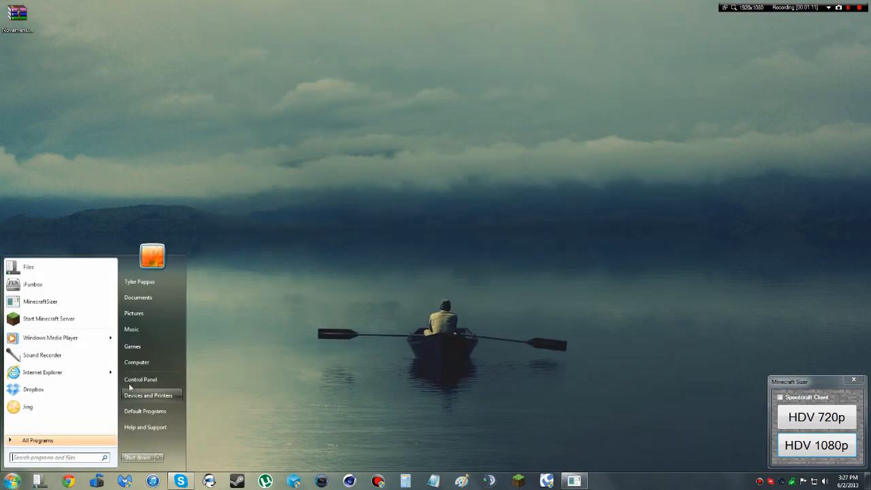
click(136, 362)
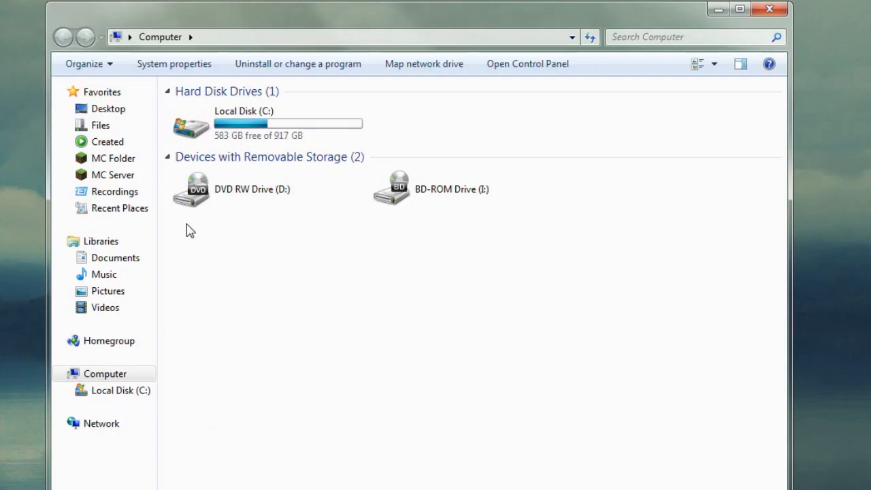
mouse_move(117, 164)
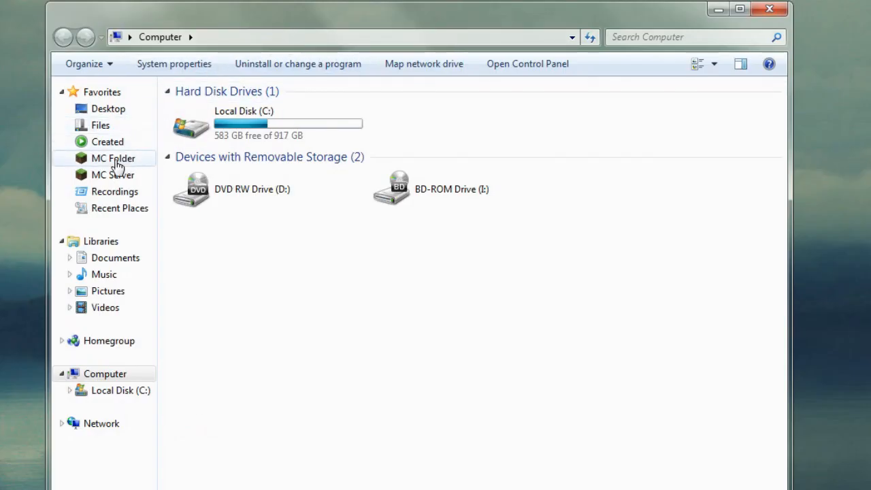
click(113, 158)
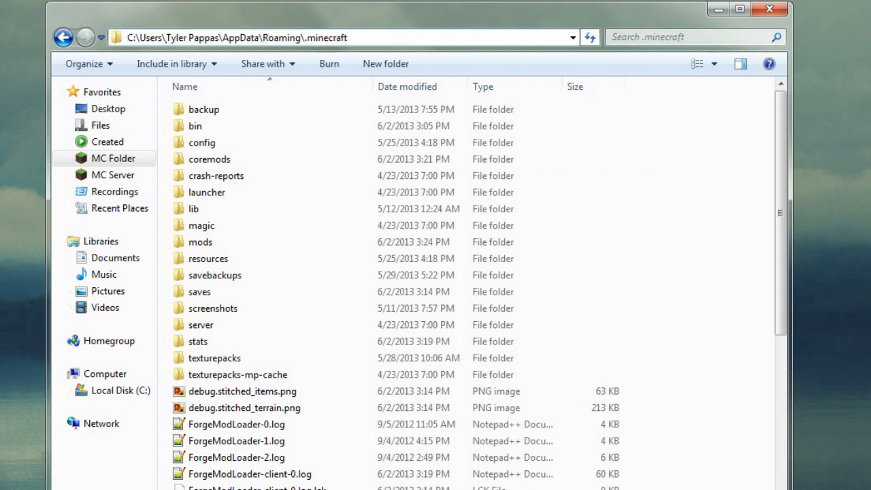
double_click(191, 38)
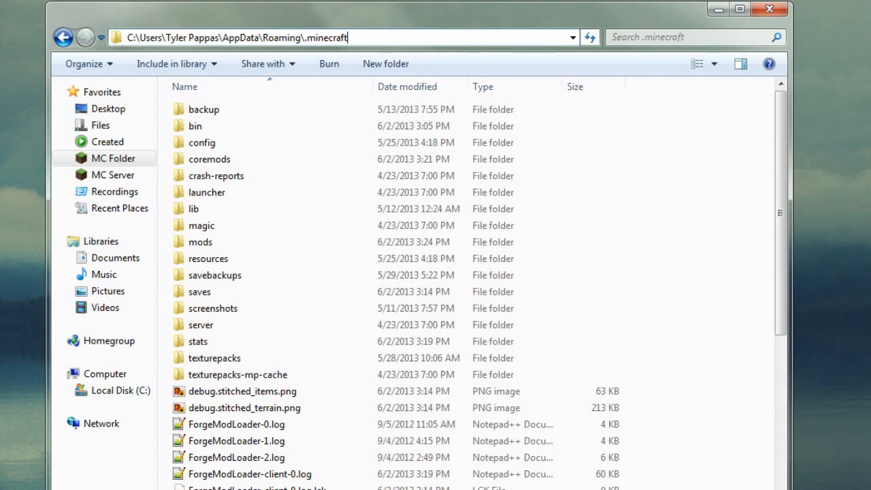
click(210, 158)
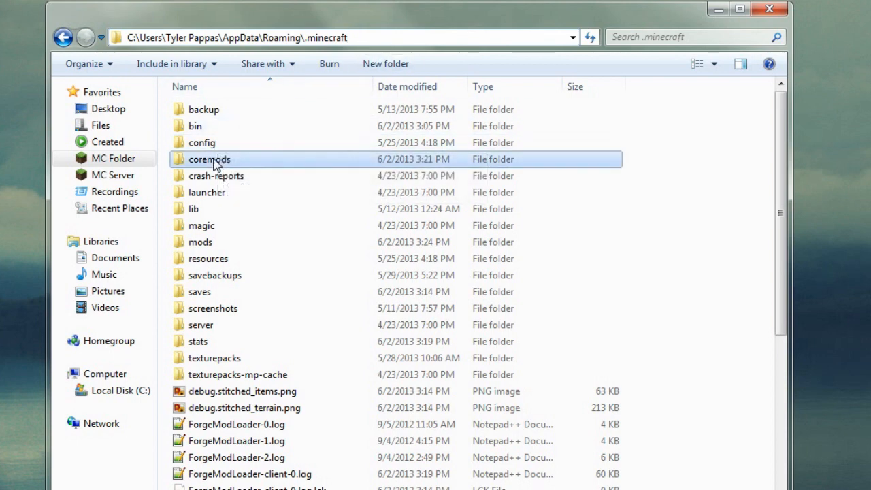
double_click(210, 158)
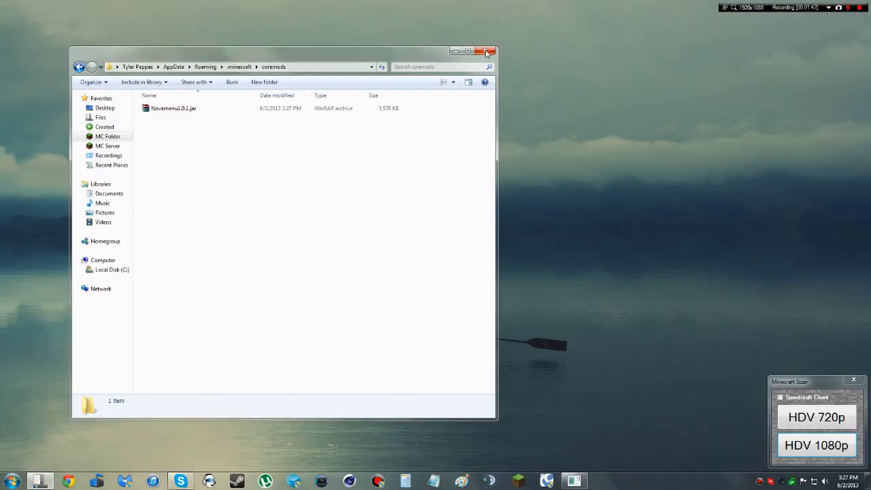
Close the coremods window, log in through the launcher and maximize the loading game window
click(487, 50)
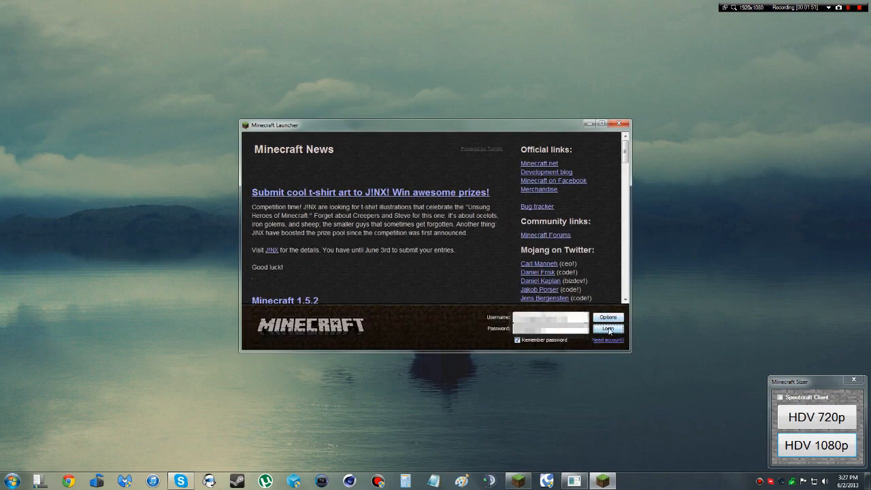
click(608, 330)
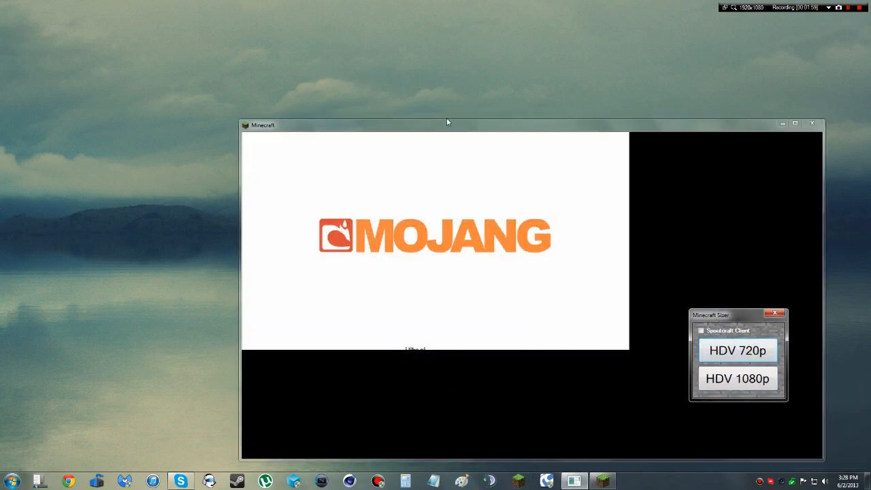
click(782, 315)
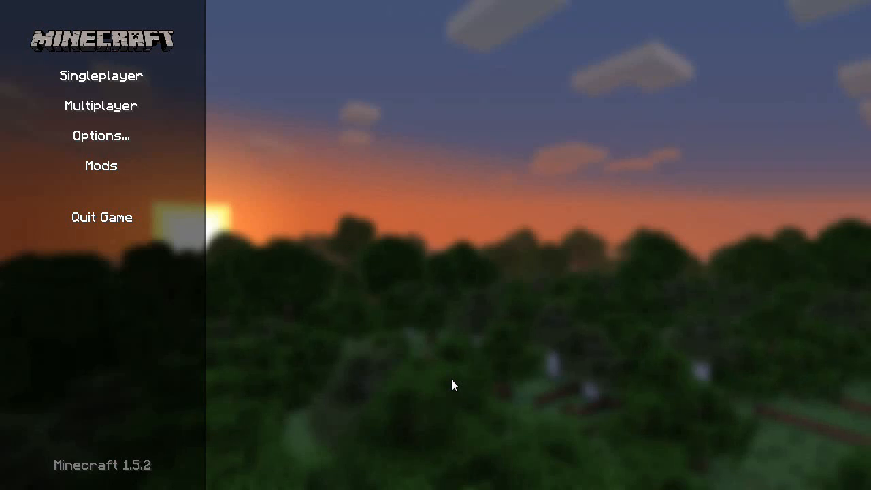
mouse_move(426, 313)
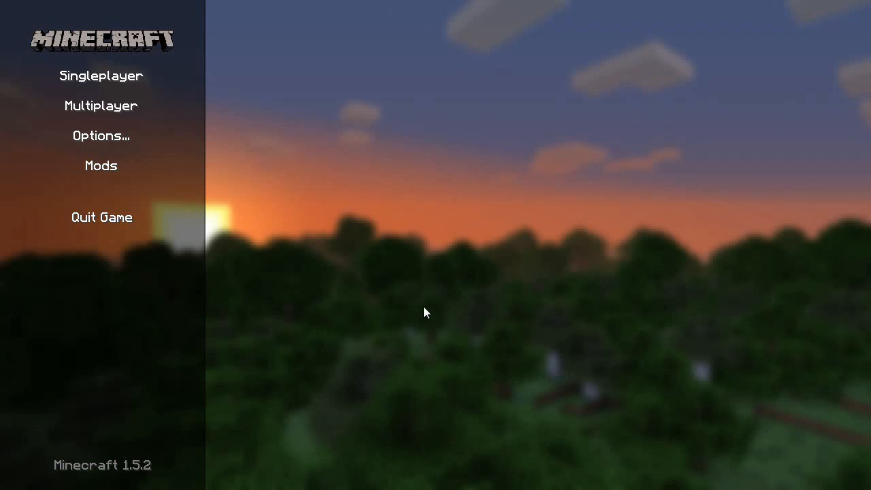
Visit the Multiplayer screen, then view the Mods list showing NovaMenu 1.0.1 and leave it
click(101, 75)
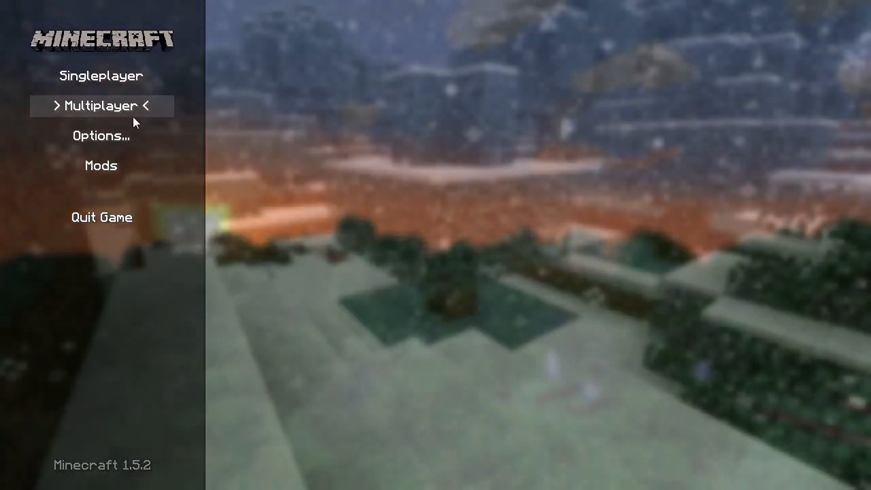
click(100, 106)
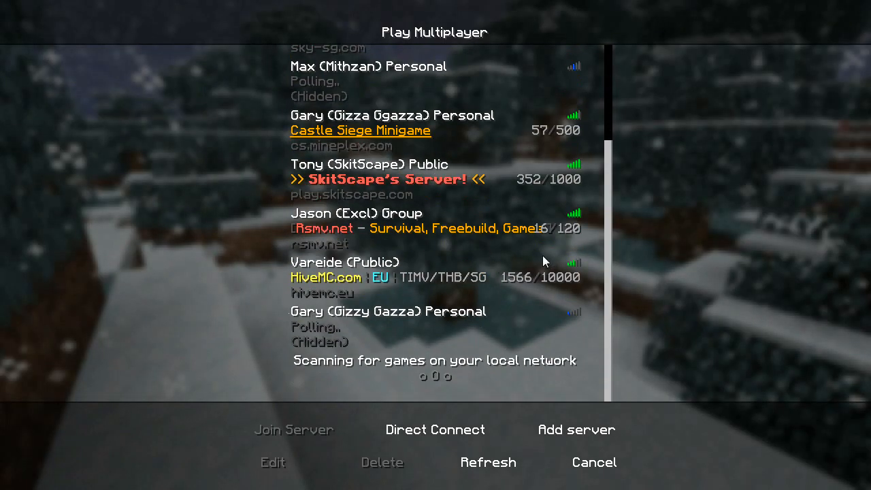
click(592, 463)
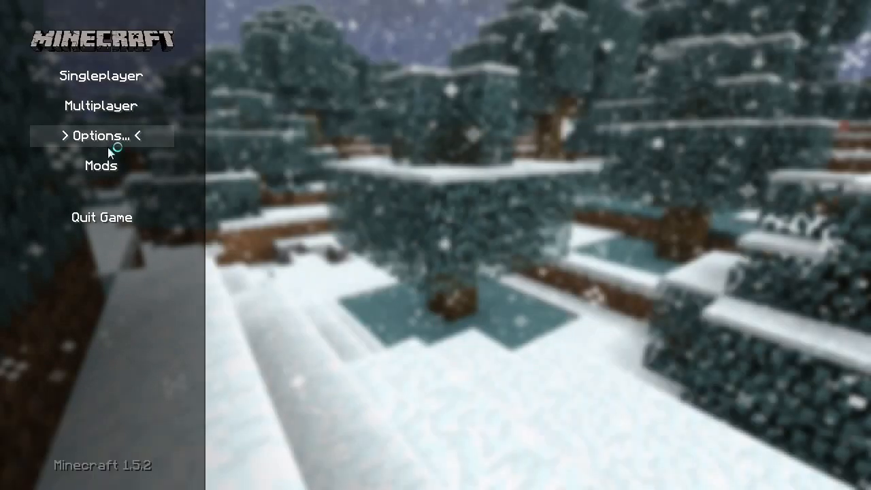
click(100, 166)
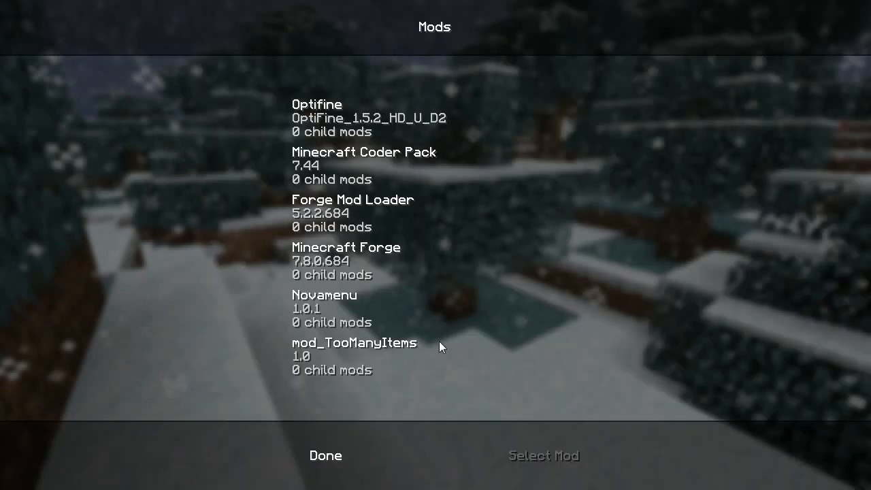
click(324, 454)
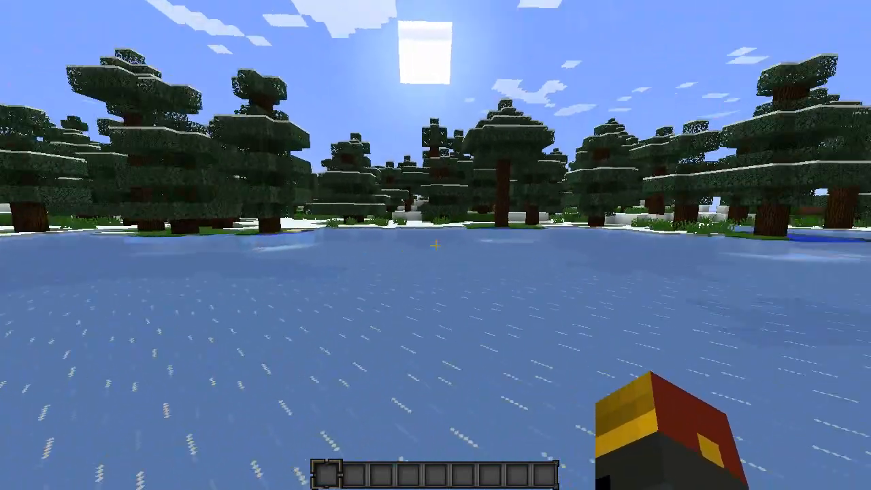
mouse_move(435, 245)
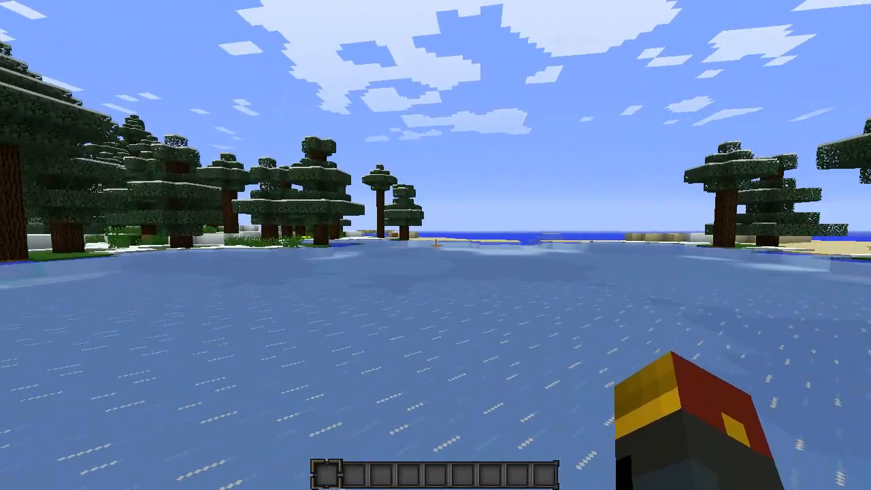
Pause the snowy world with Escape and bring up the Options screen
key(Escape)
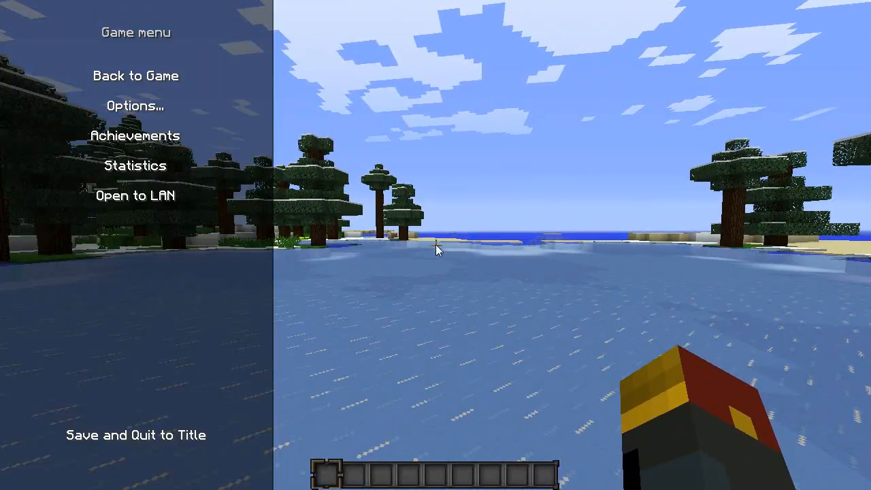
mouse_move(279, 170)
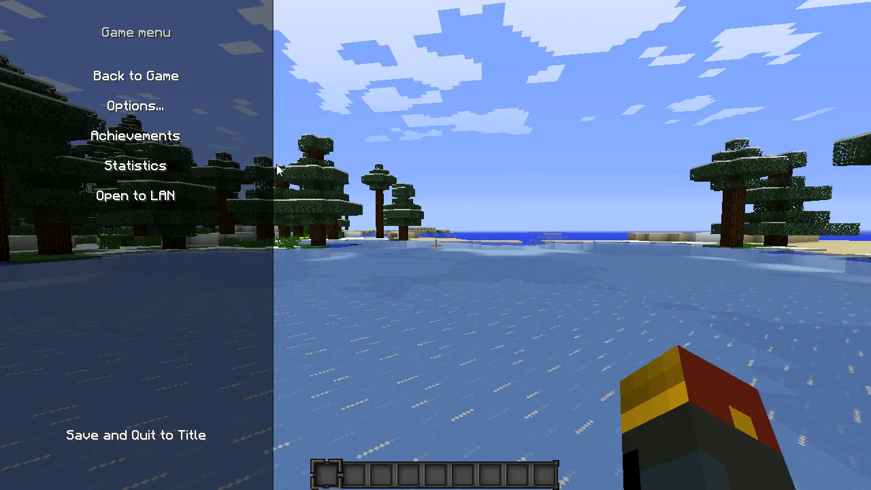
mouse_move(376, 423)
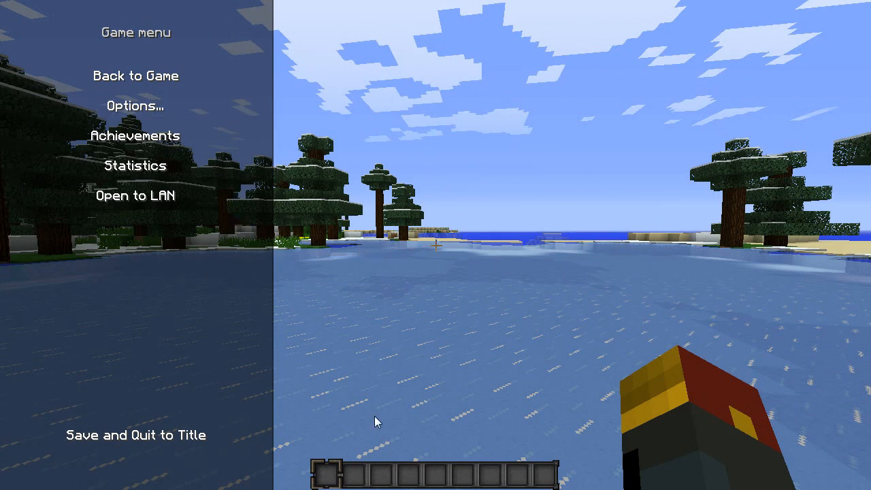
mouse_move(485, 247)
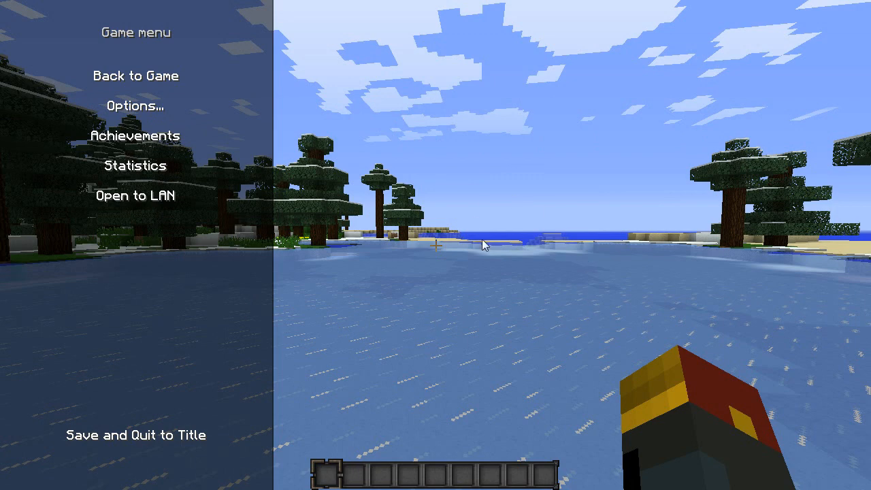
mouse_move(470, 199)
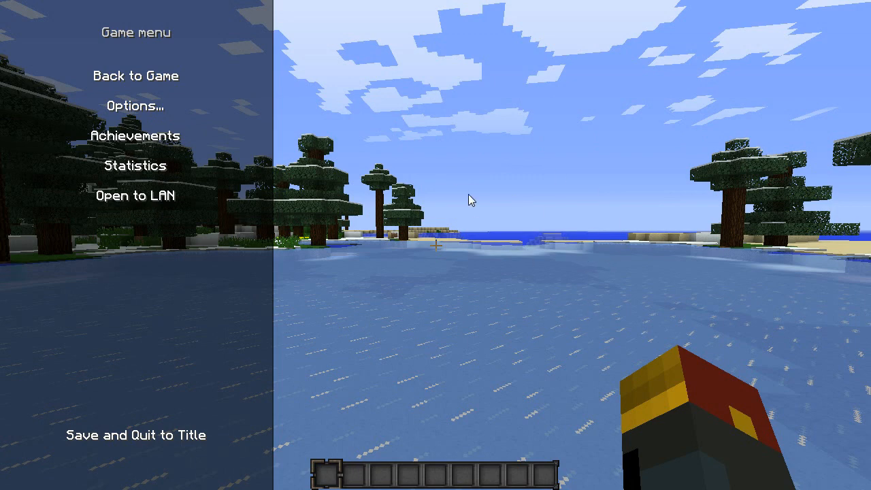
mouse_move(281, 117)
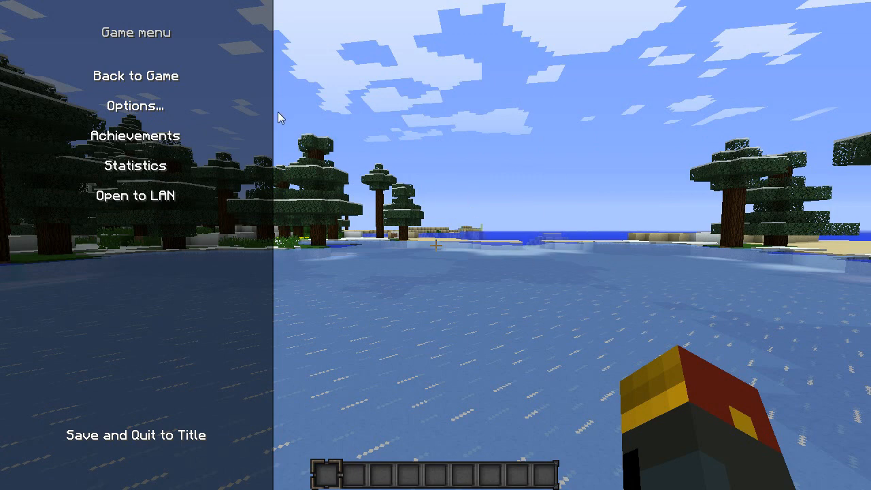
click(134, 106)
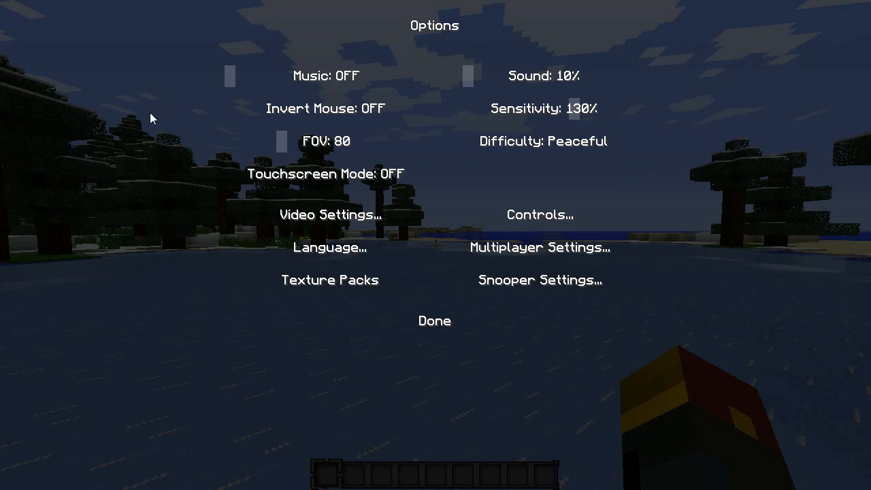
mouse_move(255, 316)
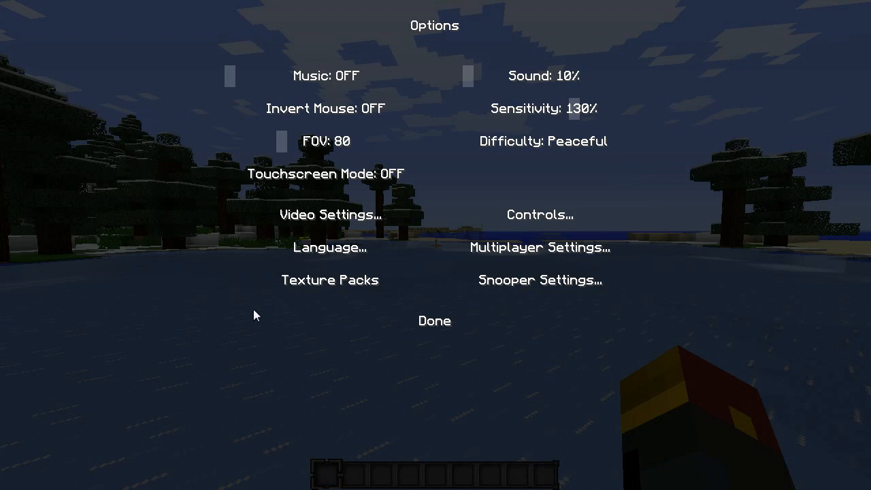
mouse_move(338, 223)
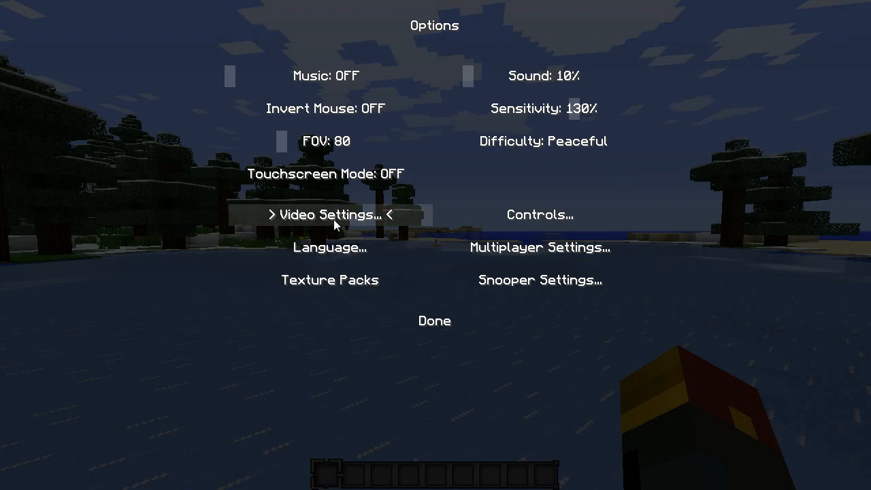
Look through Video Settings and Animations without changes and return to the Game menu
click(329, 215)
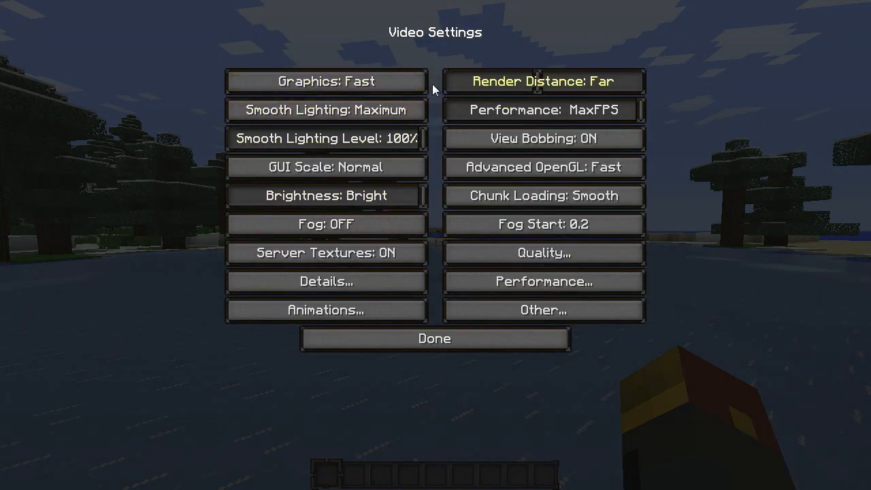
mouse_move(376, 338)
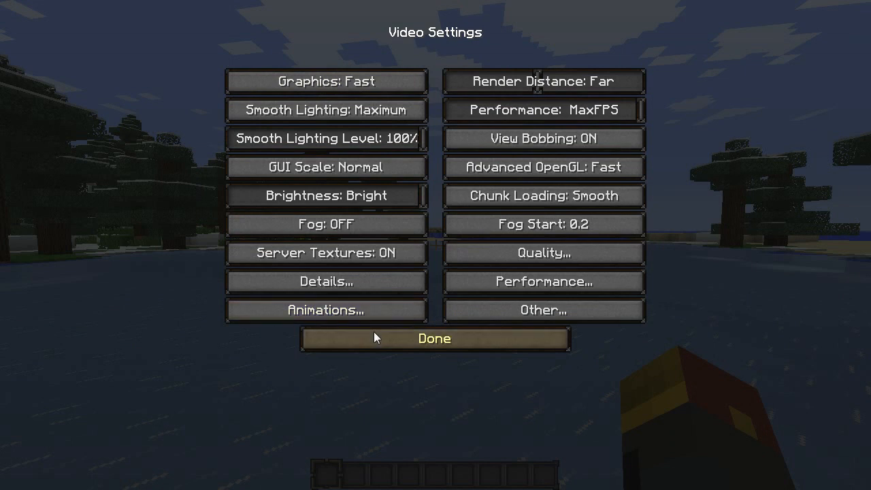
click(545, 252)
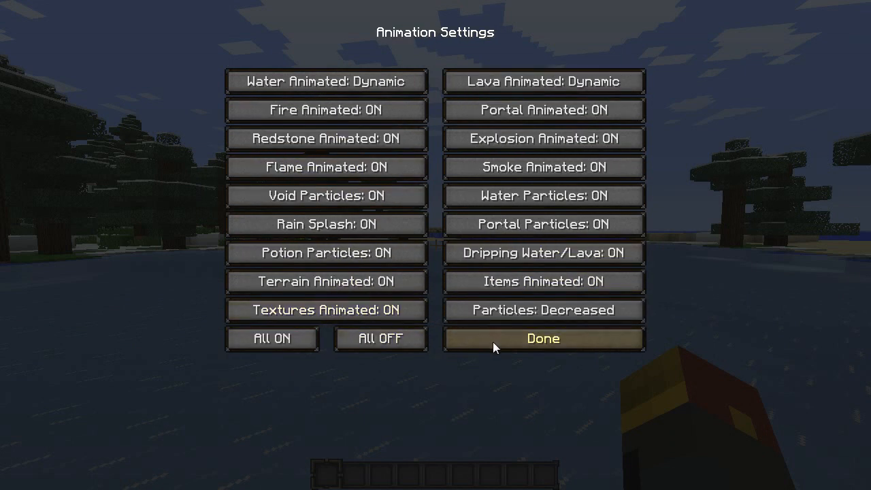
click(542, 339)
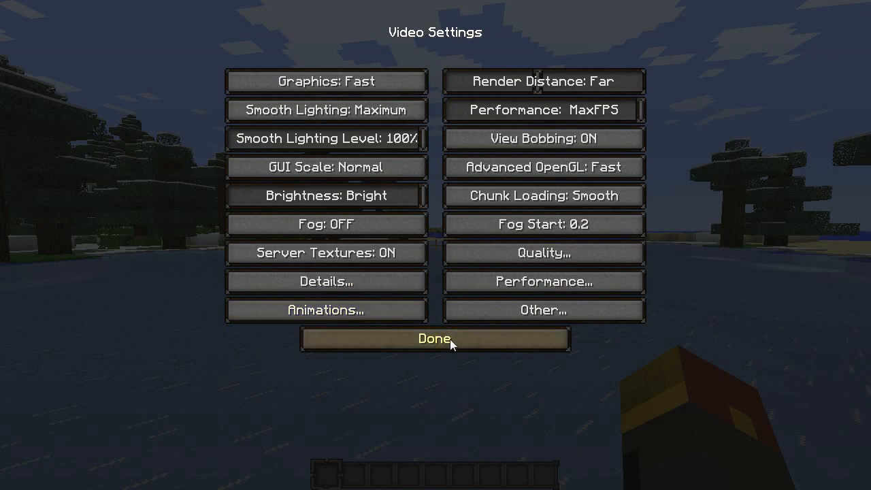
click(435, 339)
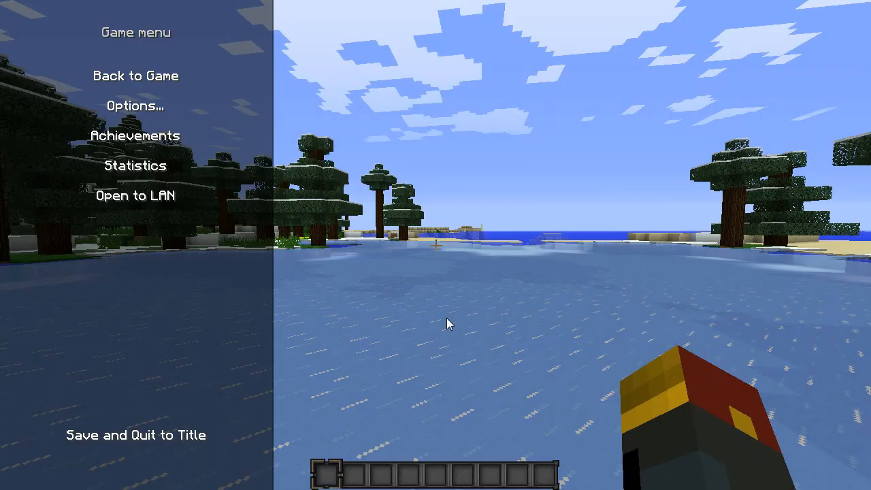
click(136, 136)
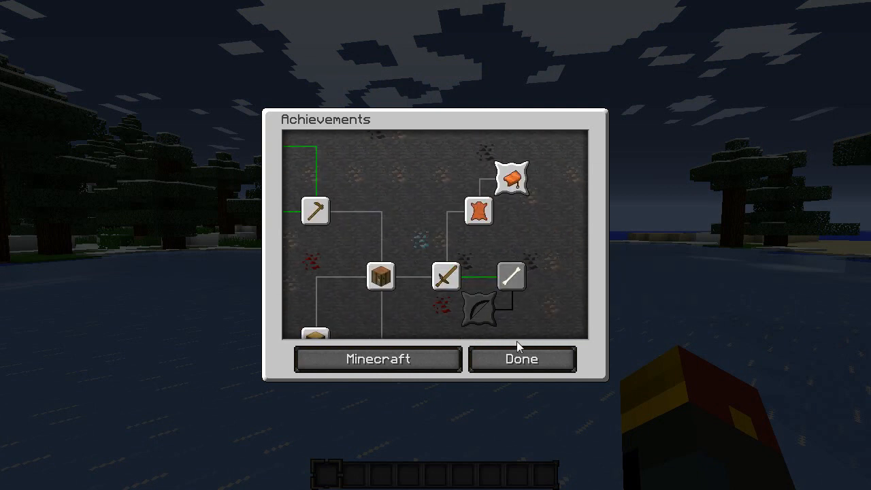
click(523, 360)
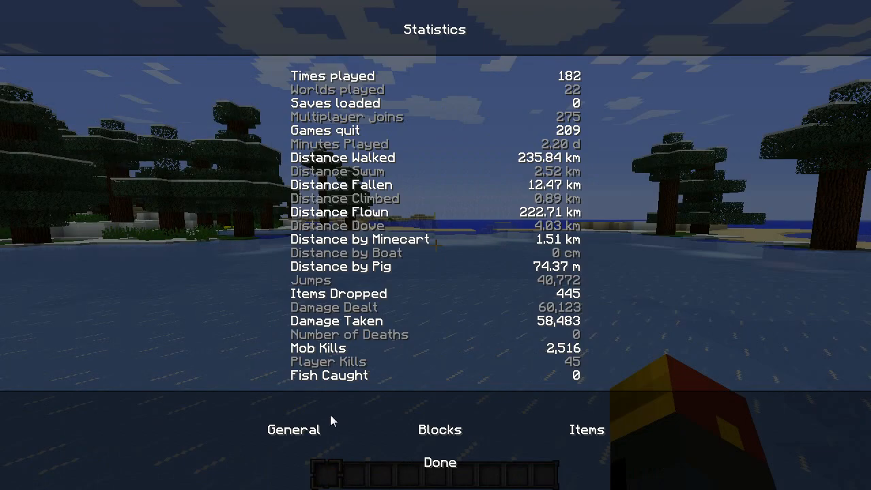
click(439, 461)
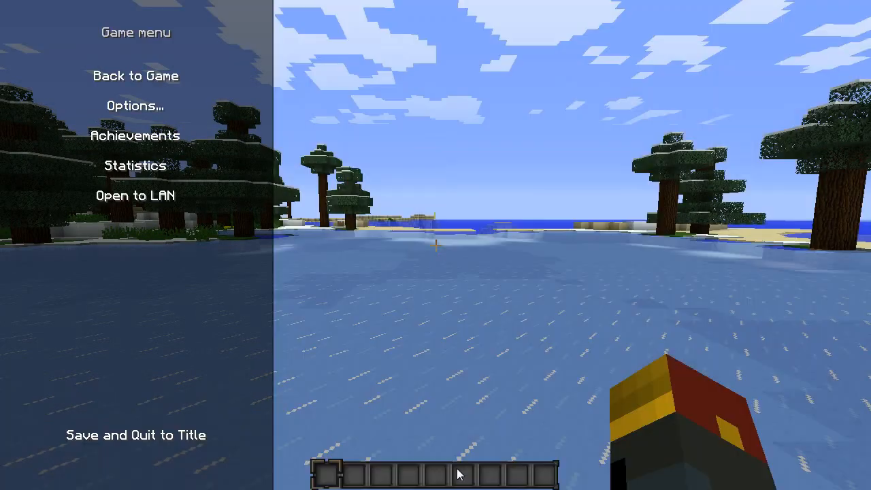
click(141, 75)
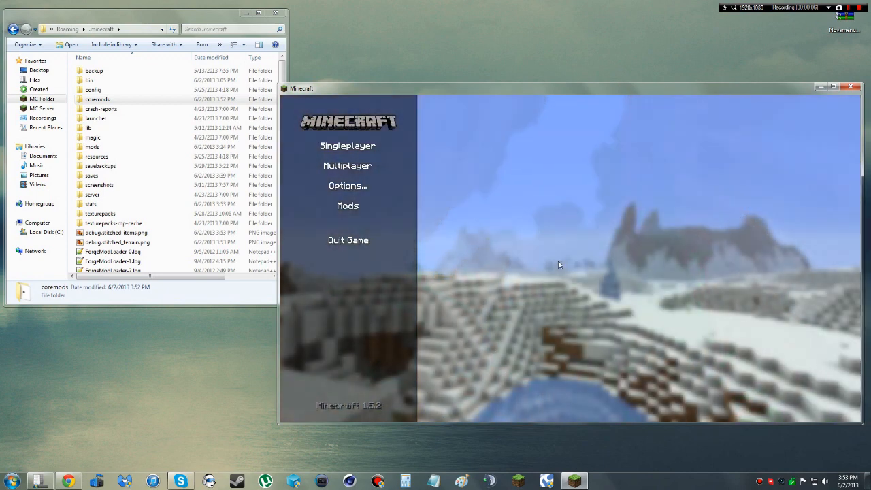
mouse_move(735, 171)
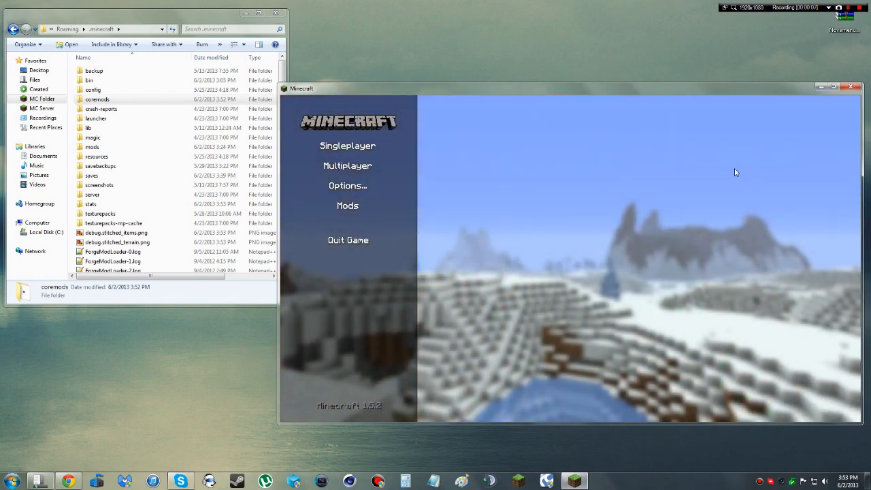
mouse_move(746, 169)
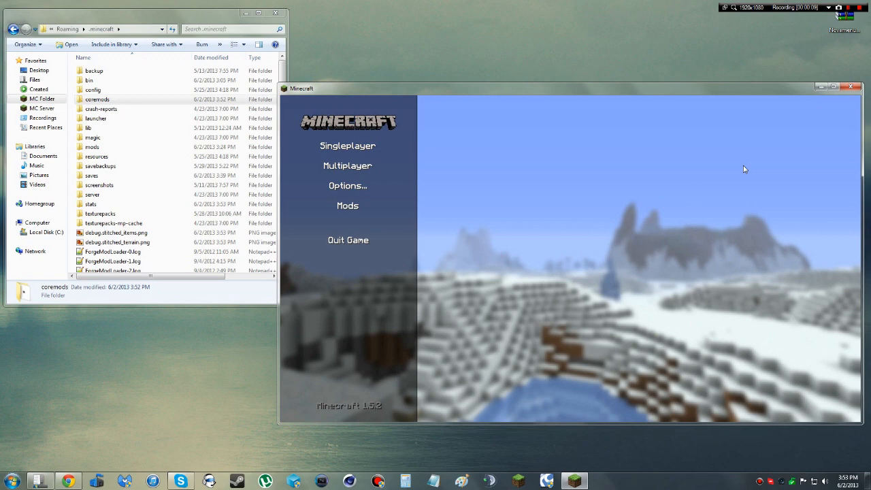
mouse_move(700, 203)
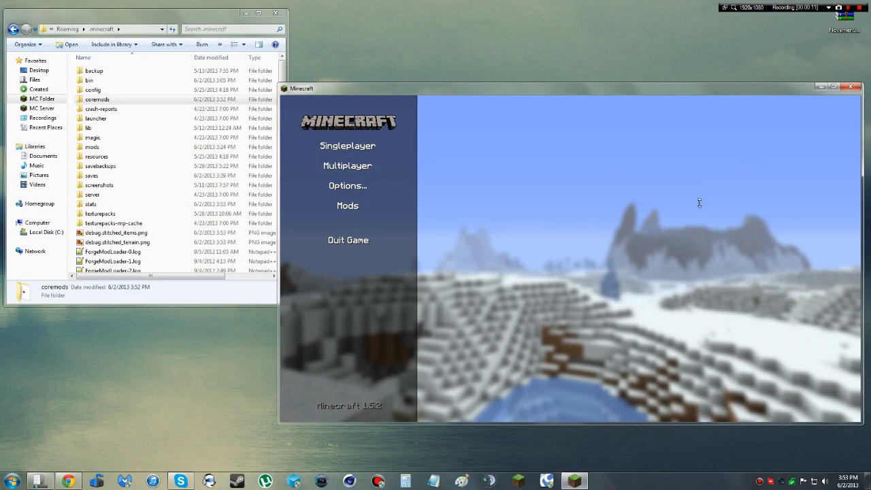
mouse_move(615, 230)
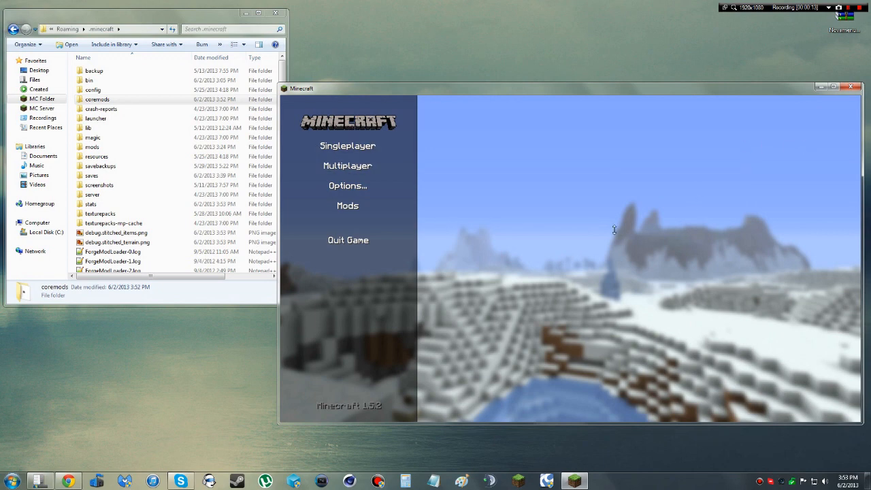
mouse_move(583, 218)
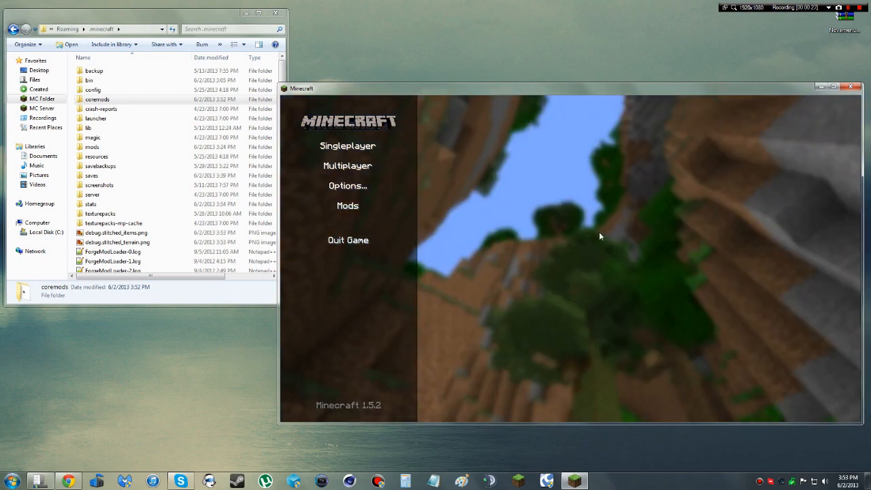
Close the Minecraft window after the title backgrounds cycle
click(853, 88)
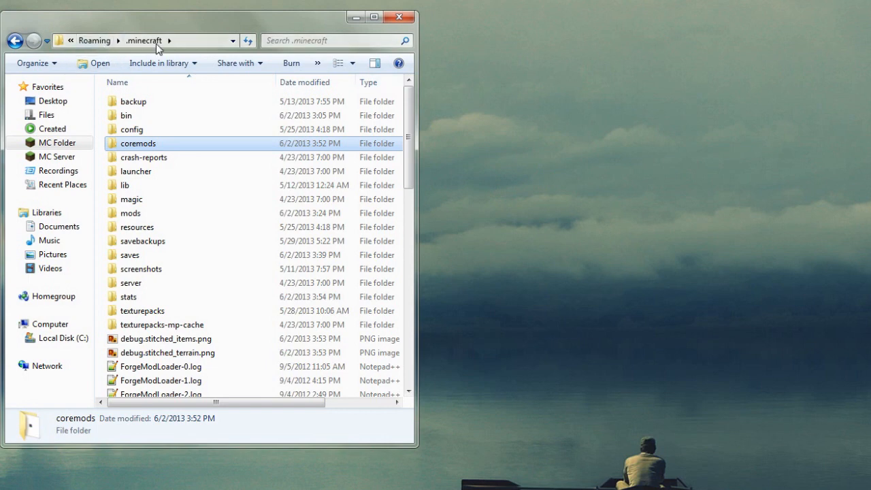
Enter the coremods folder and open Novamenu1.0.1.jar in WinRAR
double_click(139, 143)
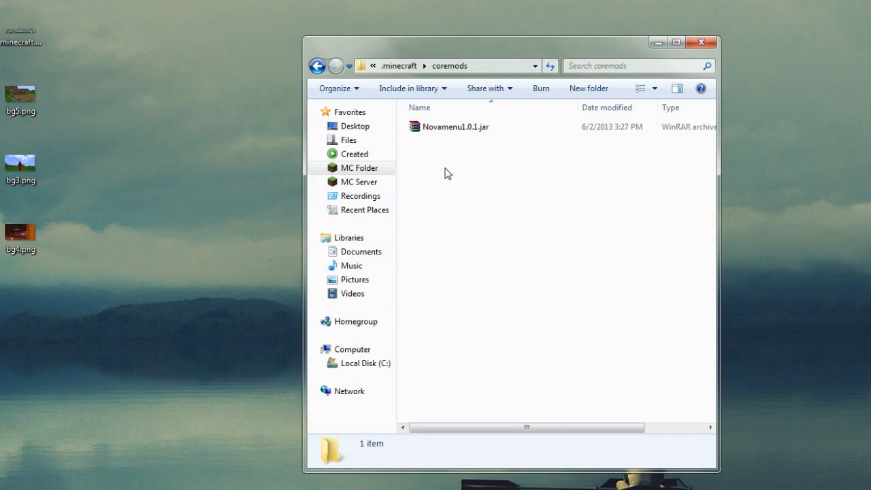
double_click(455, 127)
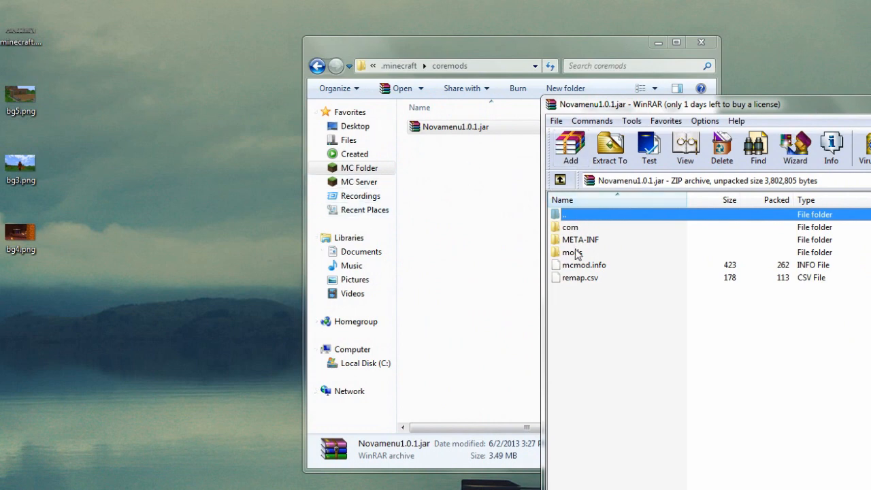
Descend through mods/novamenu/textures/gui to the bg–bg6, logo.png and minecraft.png images
double_click(569, 251)
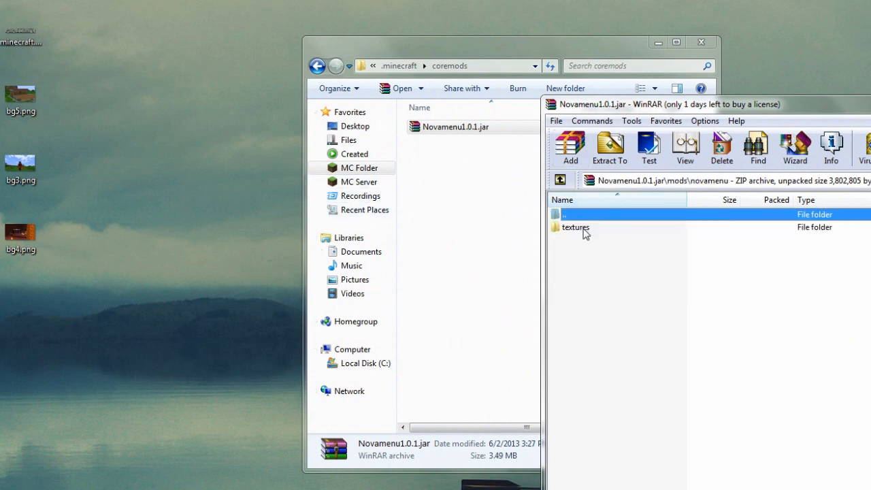
double_click(574, 226)
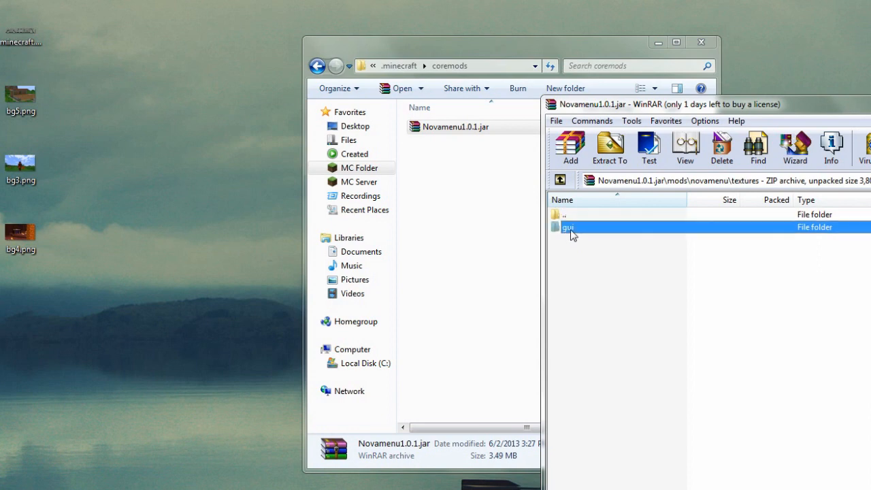
double_click(570, 226)
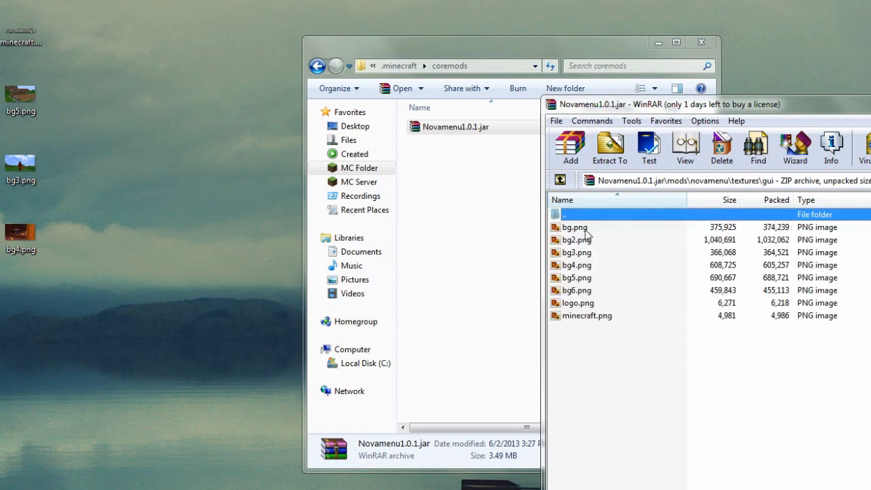
double_click(572, 226)
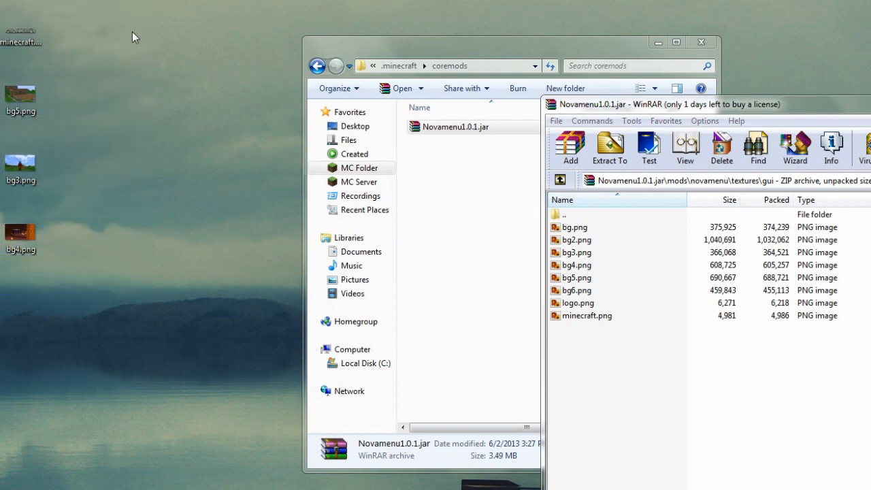
mouse_move(591, 343)
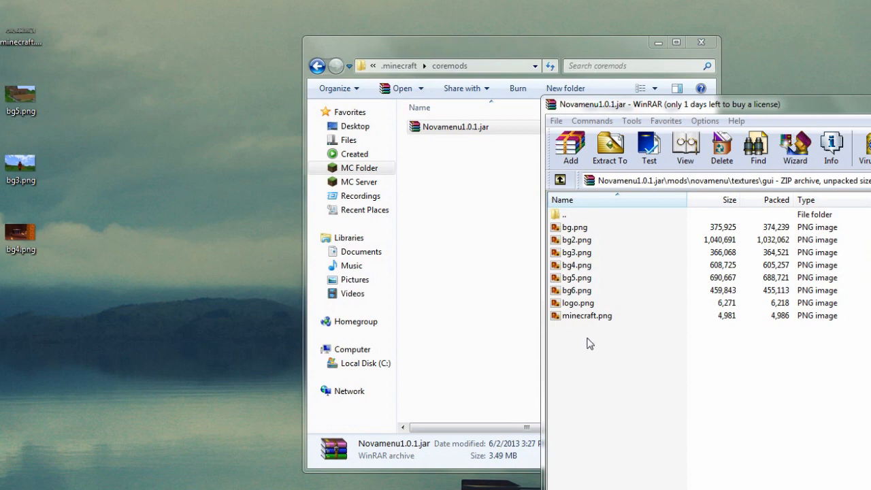
double_click(588, 316)
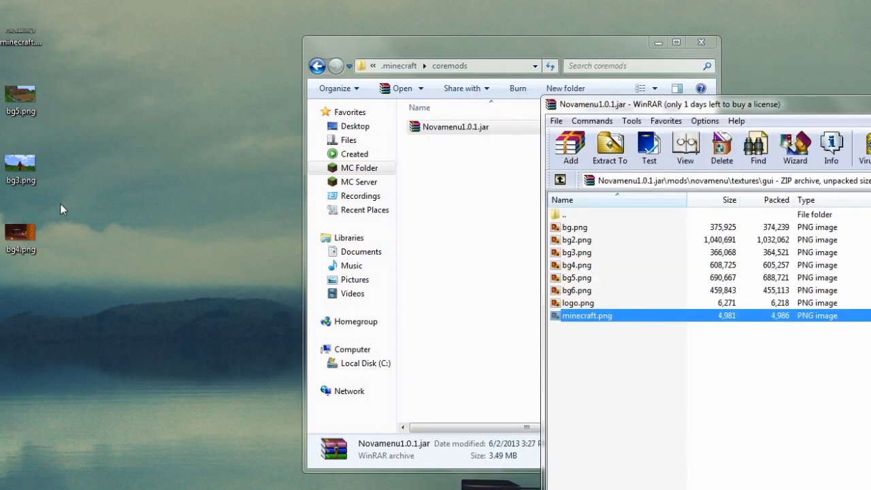
mouse_move(583, 270)
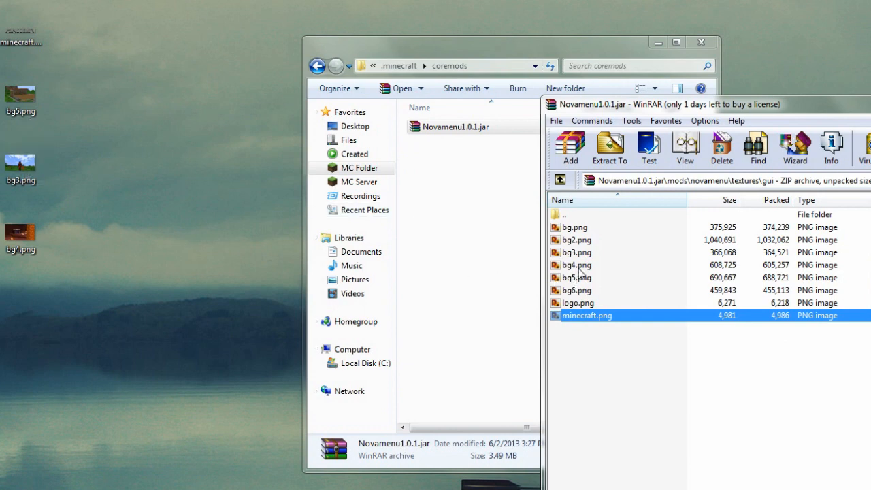
Delete bg3, bg4, bg5 and minecraft.png from the gui folder and add the desktop PNGs as replacements
click(572, 252)
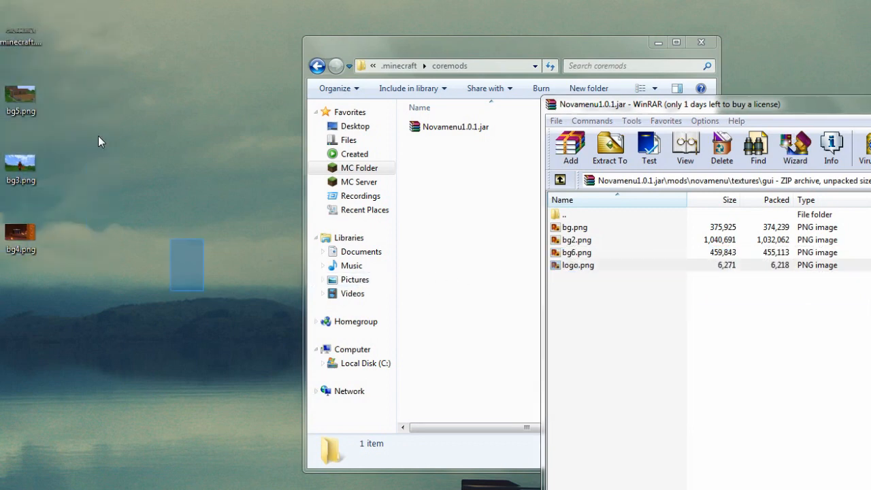
click(569, 145)
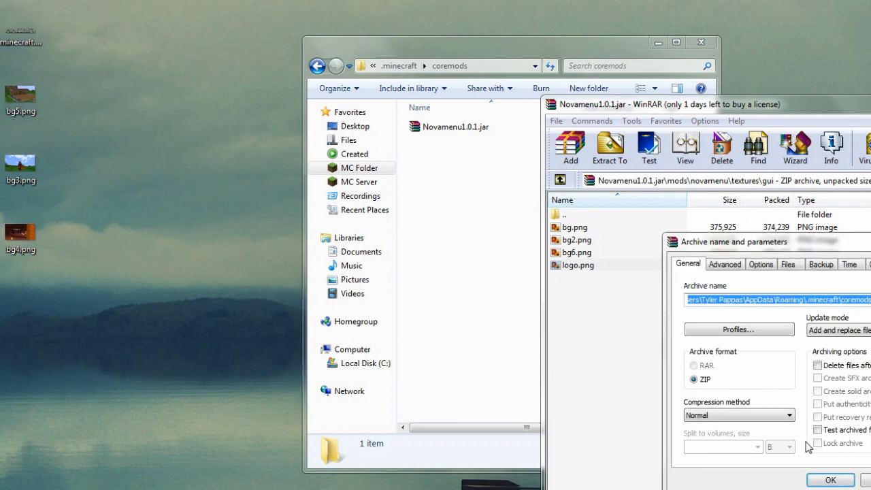
click(826, 478)
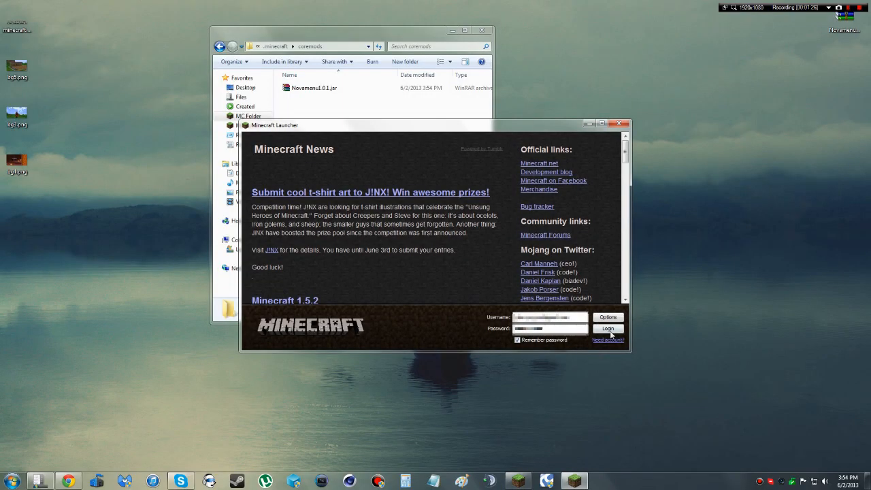
Log in from the Minecraft Launcher so the game starts with the modified menu
click(608, 329)
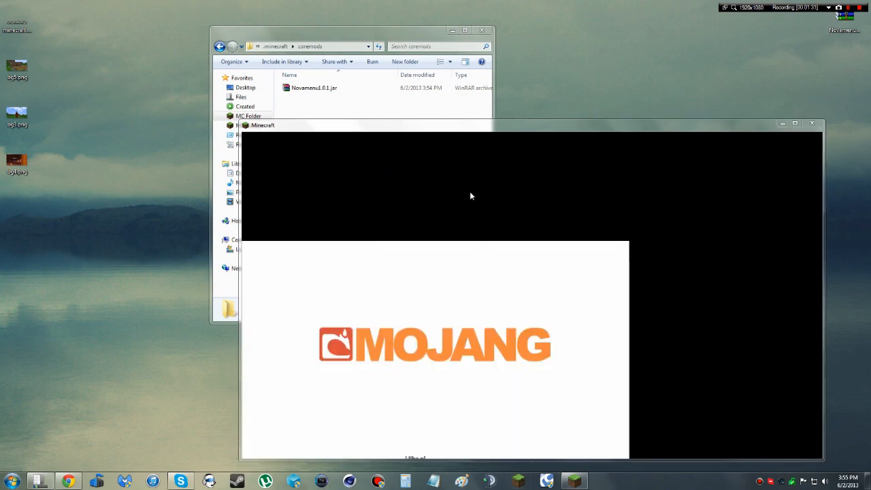
mouse_move(498, 135)
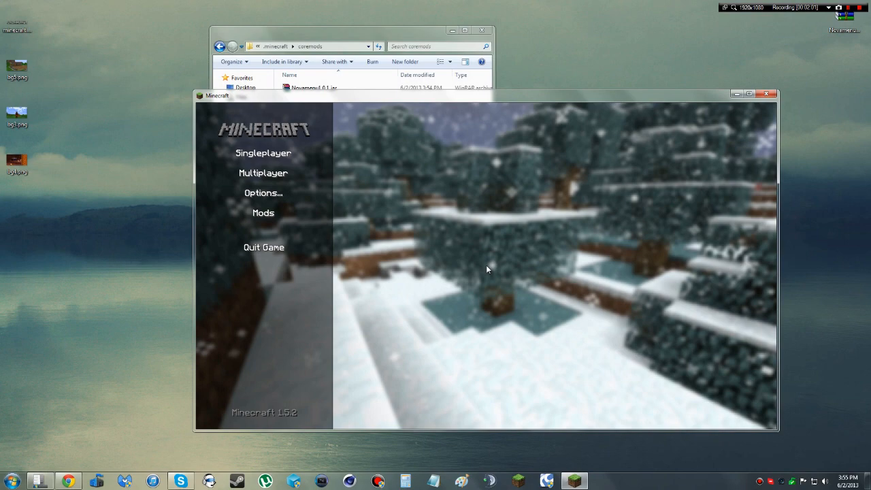
mouse_move(573, 324)
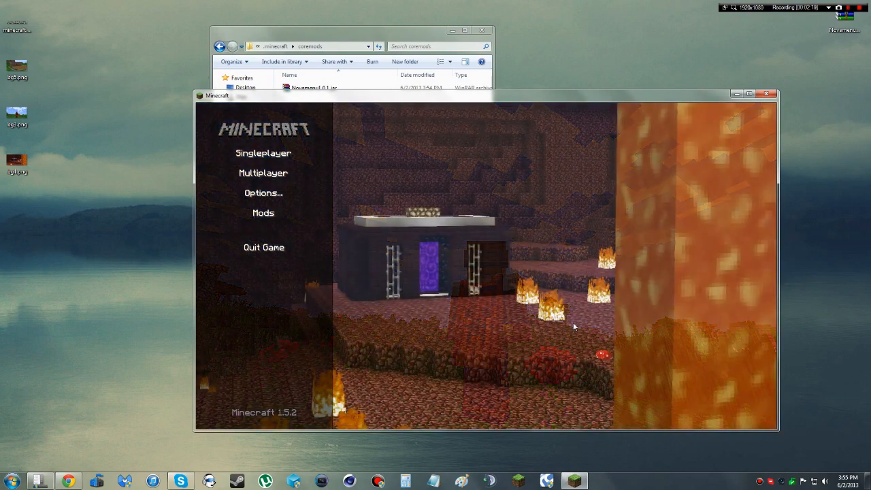
Maximize the Minecraft window to show the NovaMenu title screen with its Nether background
click(747, 92)
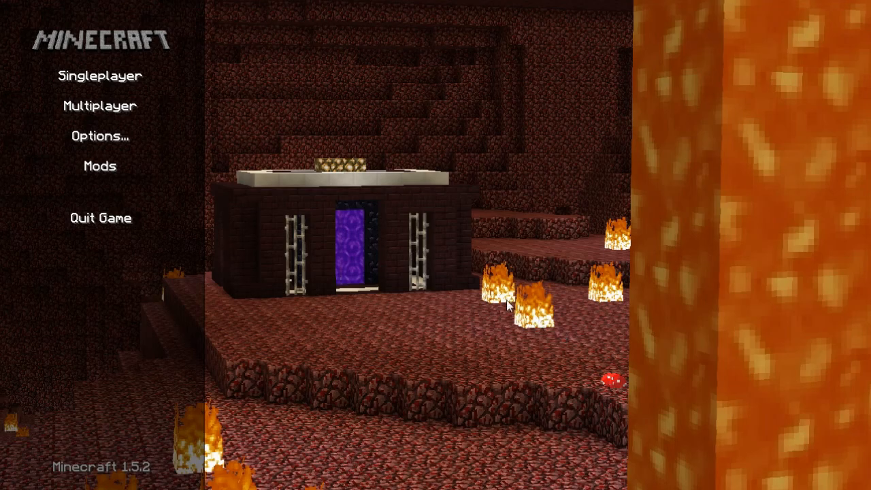
mouse_move(246, 141)
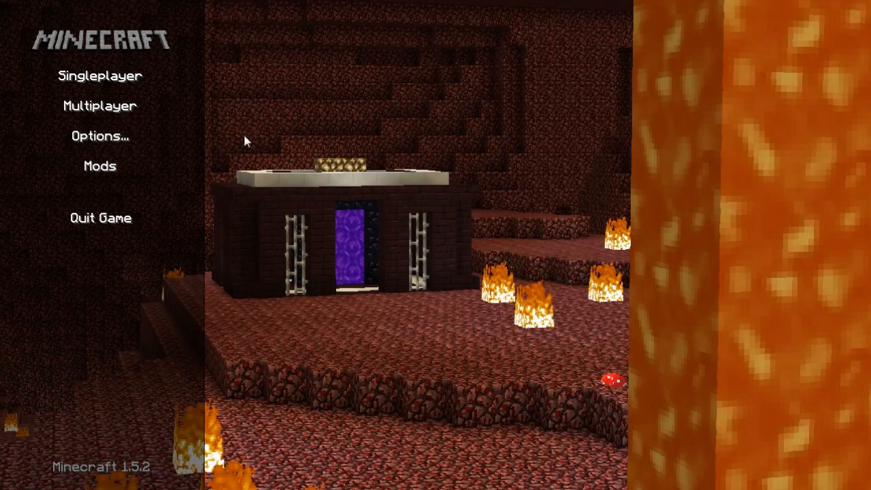
mouse_move(601, 452)
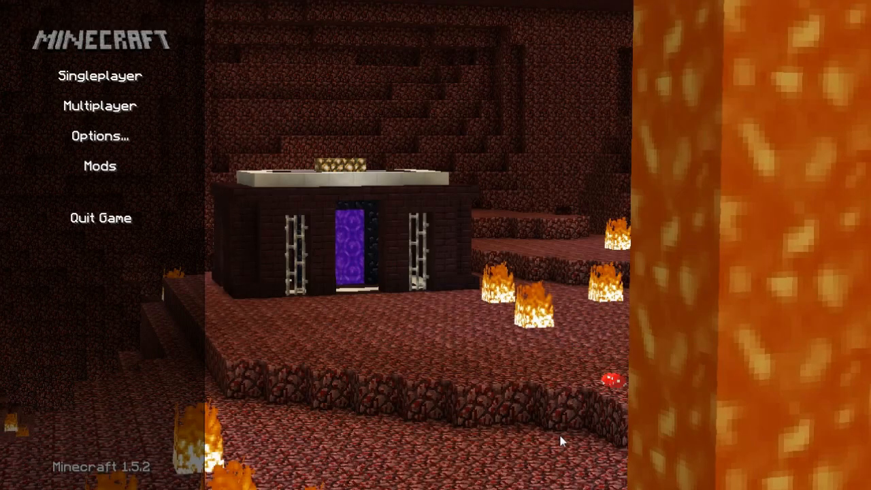
mouse_move(548, 432)
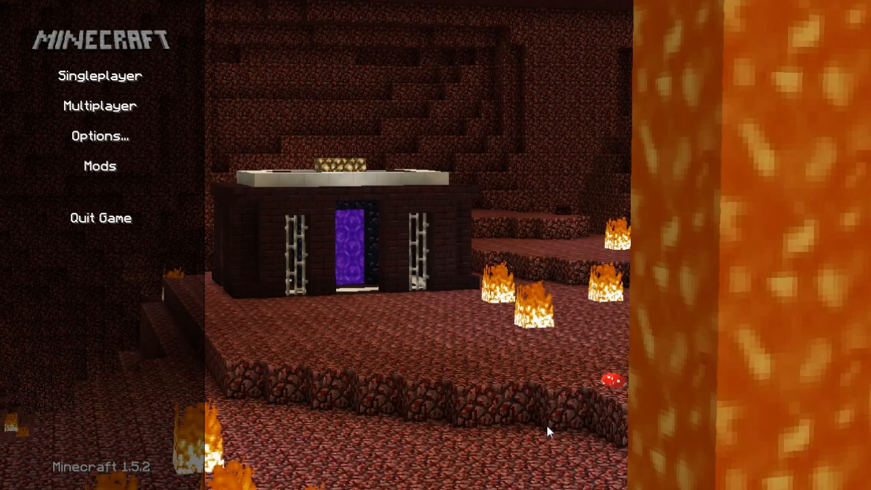